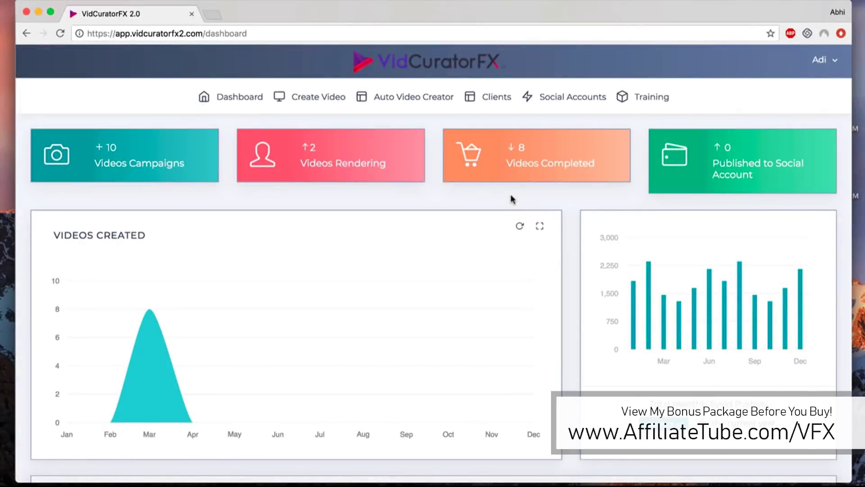
mouse_move(372, 209)
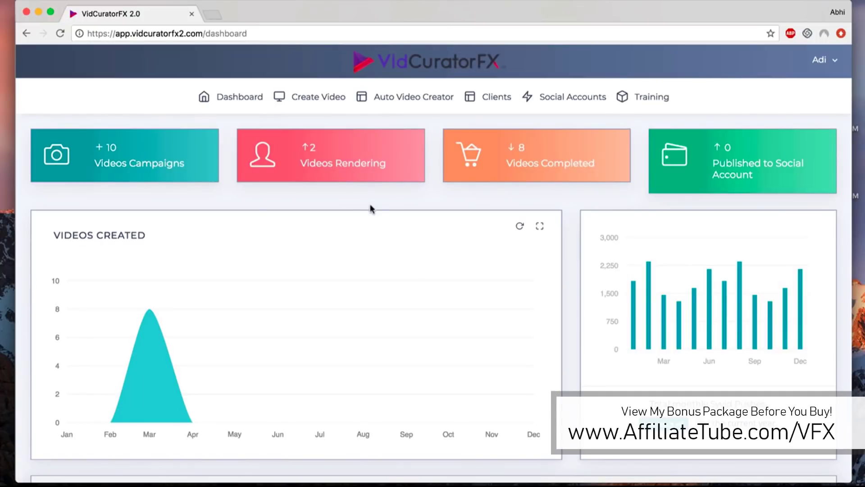
mouse_move(548, 198)
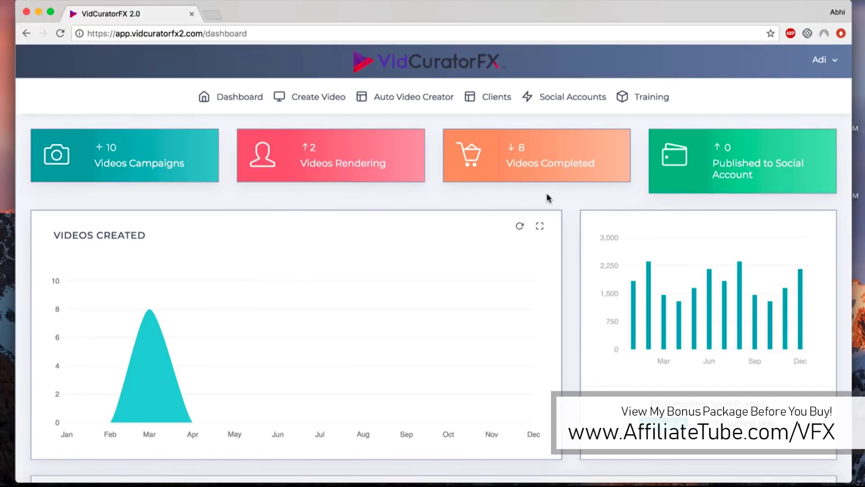
- Start a Single Video Builder campaign with the keyword 'kettlebells', 6 images and 2 videos
scroll(down, 3)
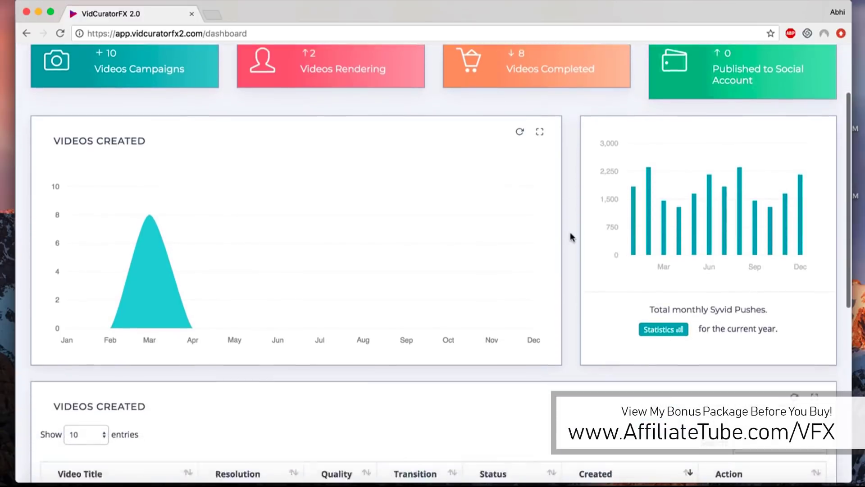
scroll(down, 3)
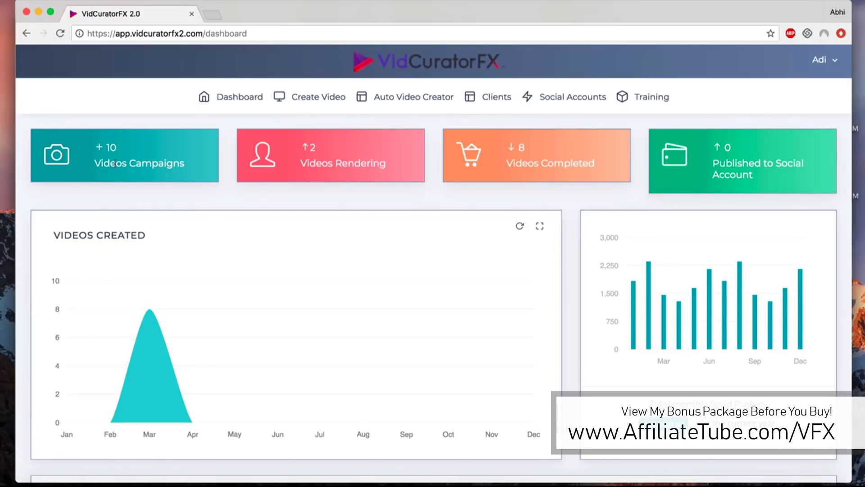
mouse_move(375, 165)
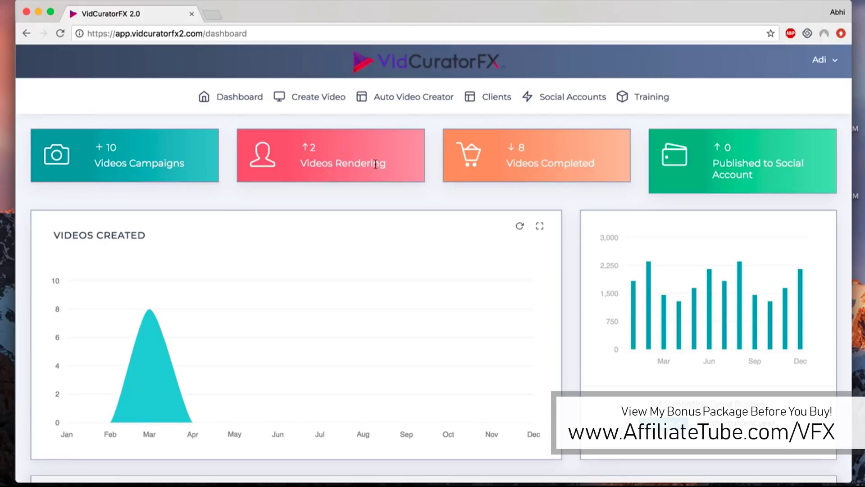
mouse_move(506, 167)
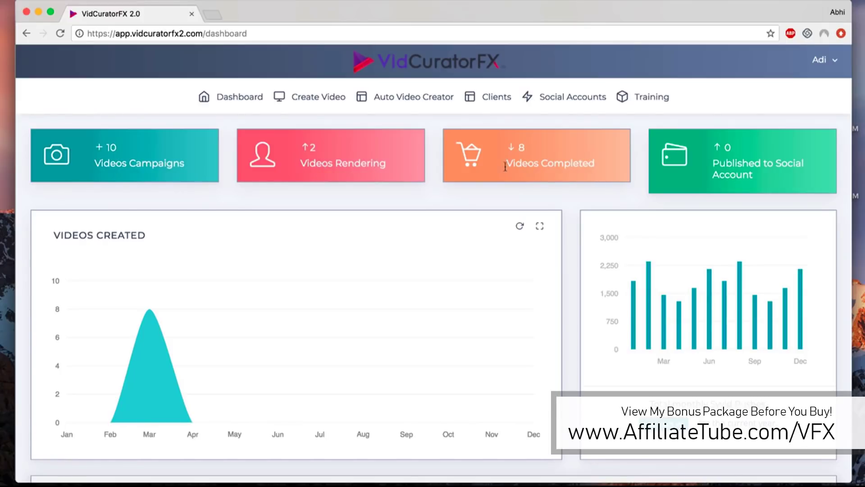
mouse_move(576, 172)
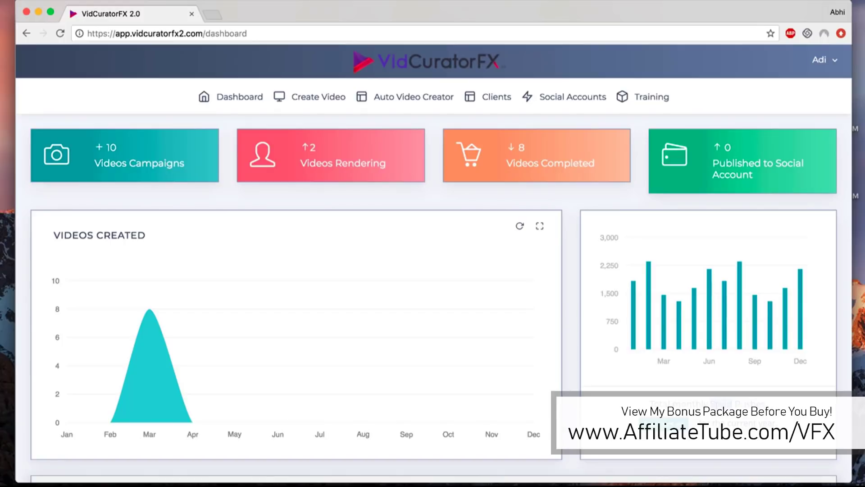
mouse_move(778, 343)
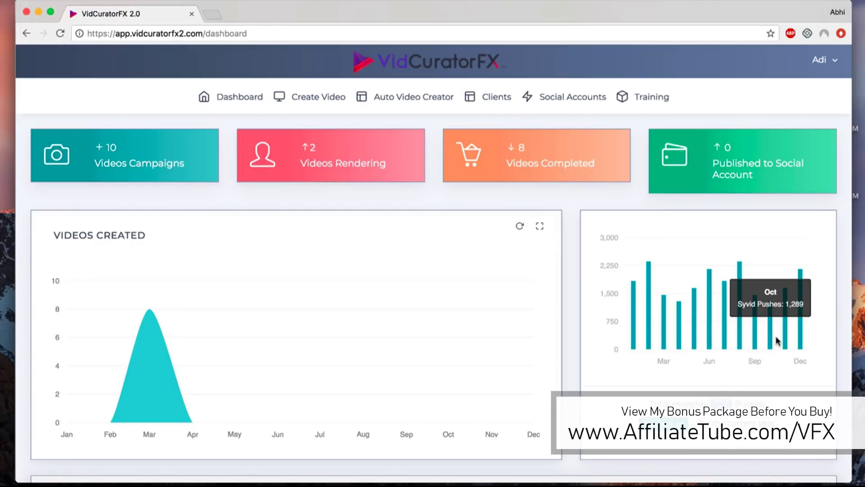
mouse_move(818, 321)
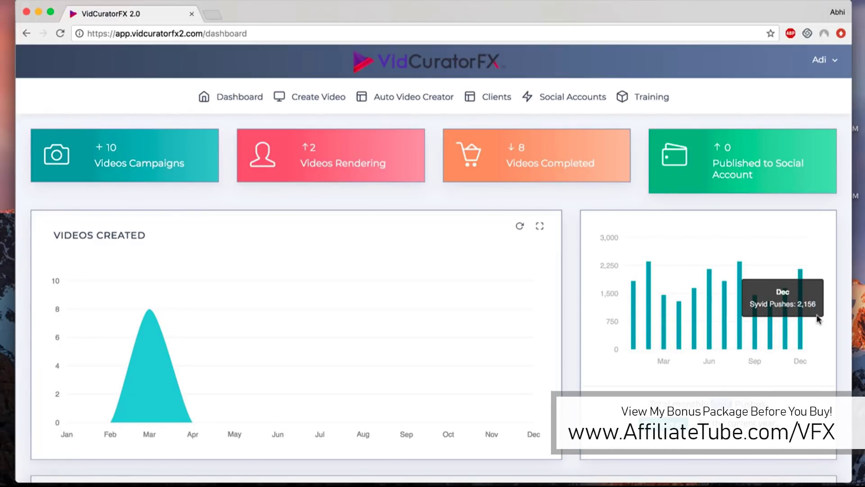
mouse_move(171, 343)
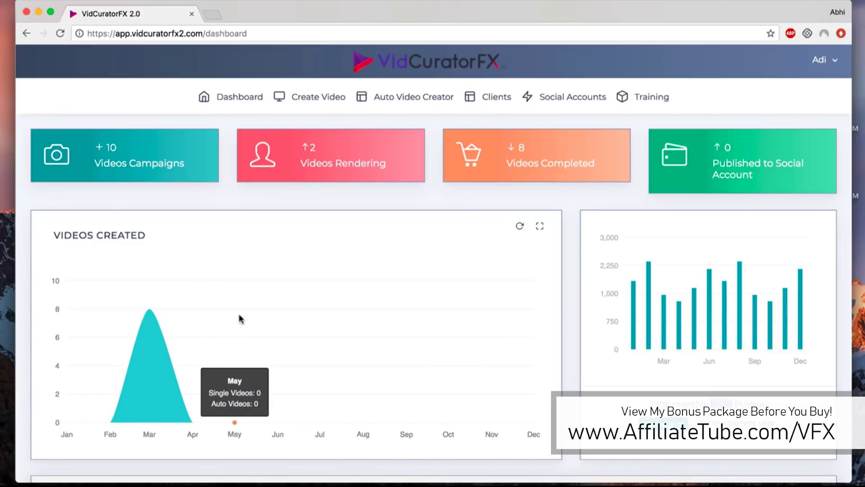
mouse_move(150, 335)
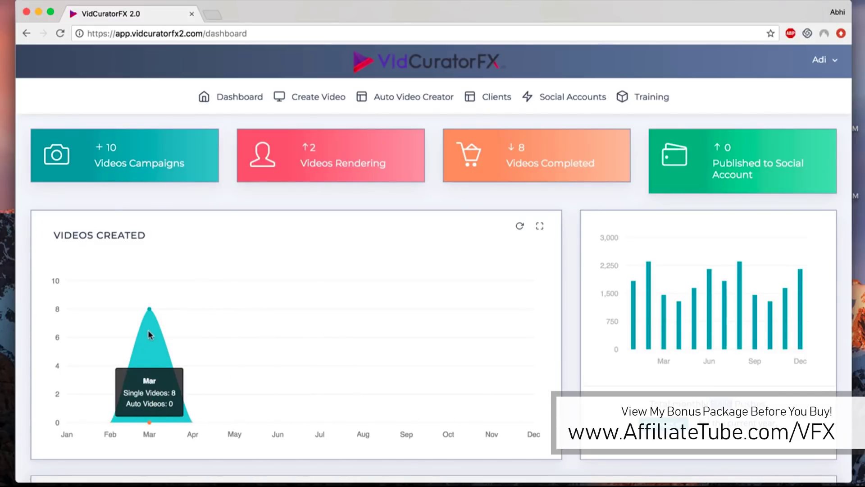
scroll(down, 3)
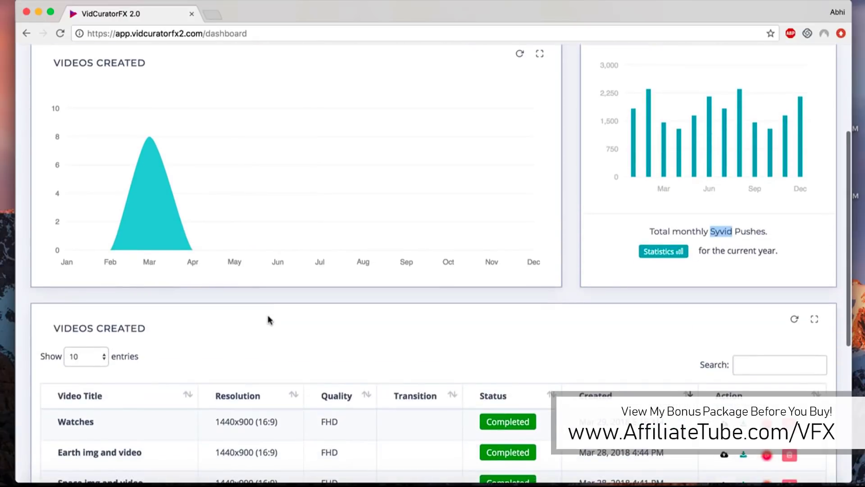
scroll(down, 3)
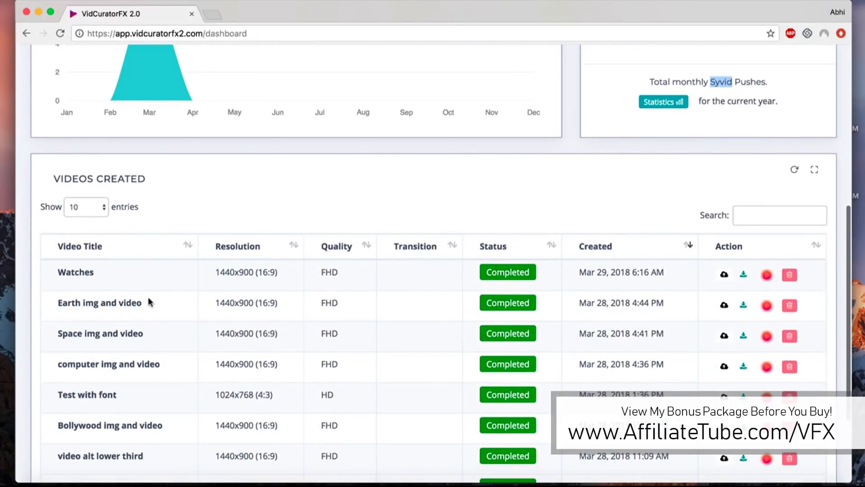
scroll(down, 3)
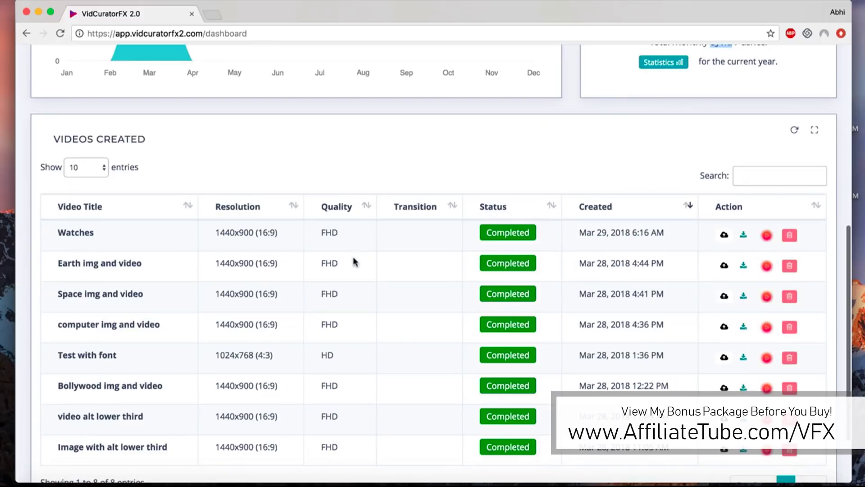
mouse_move(420, 297)
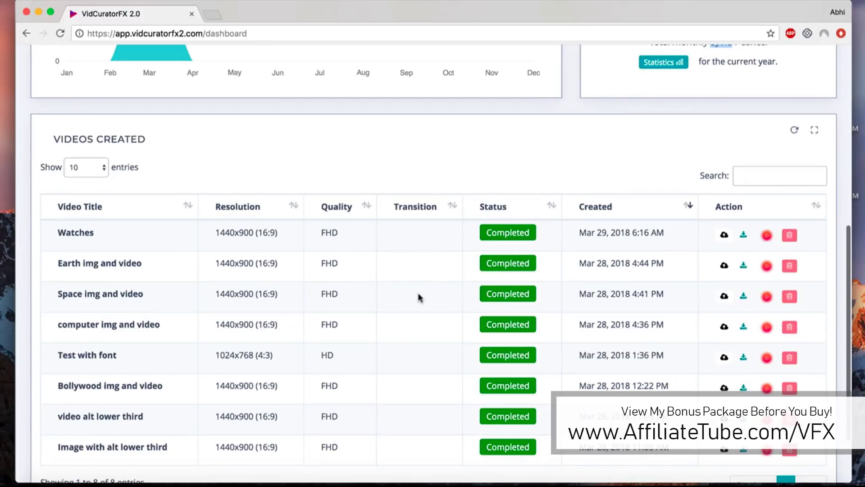
mouse_move(505, 258)
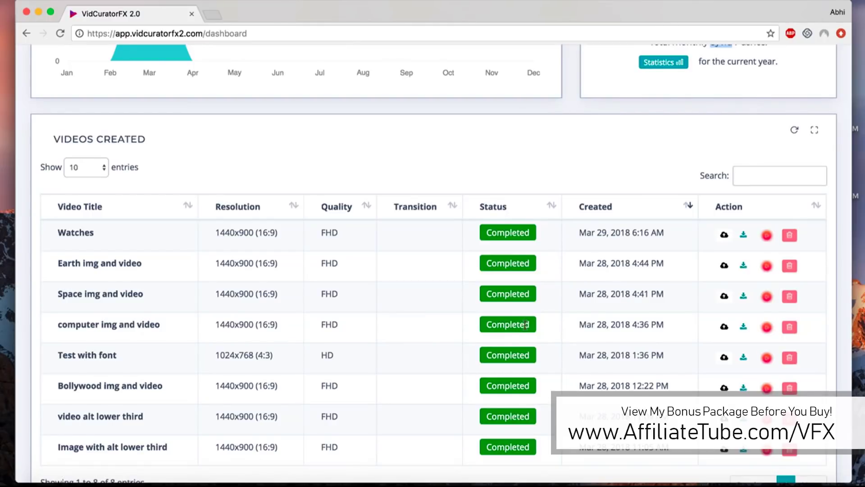
mouse_move(659, 228)
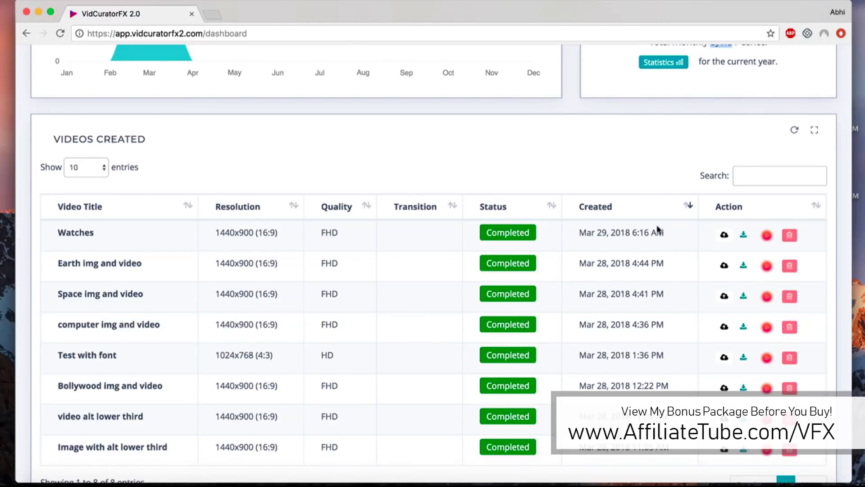
mouse_move(647, 238)
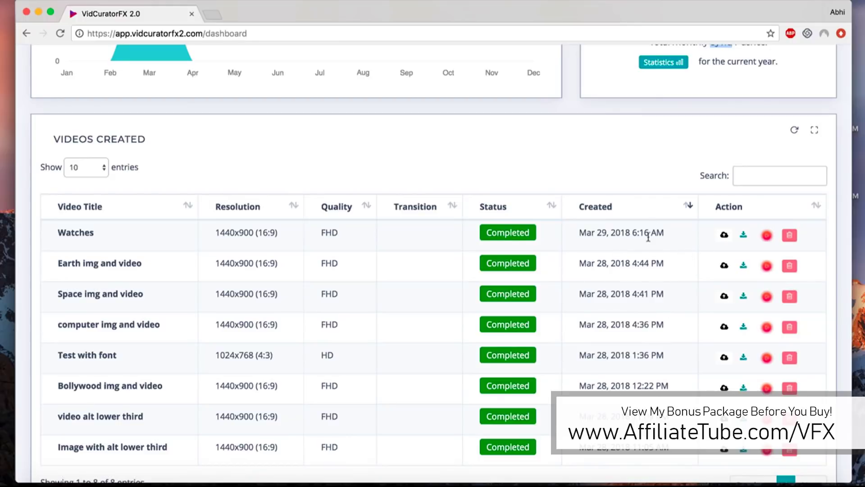
mouse_move(783, 241)
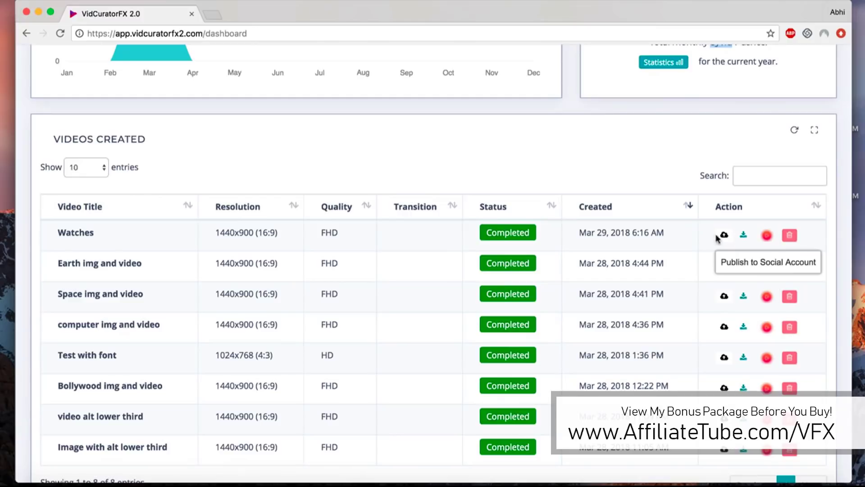
scroll(up, 3)
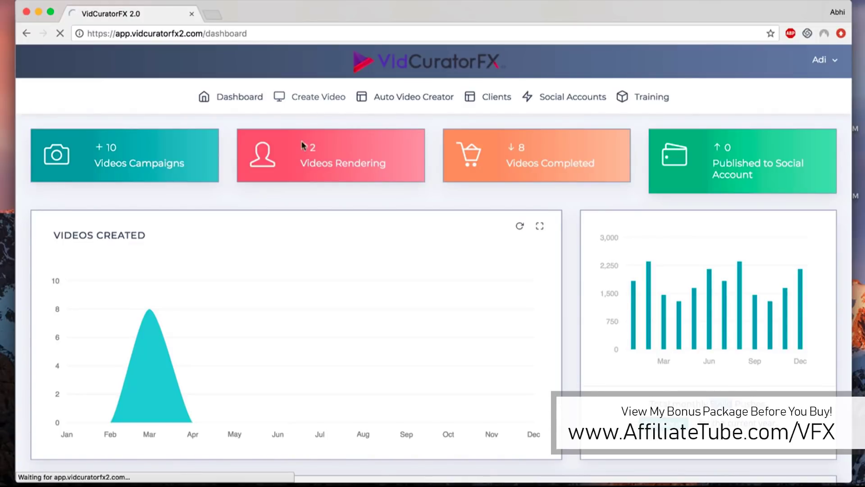
click(319, 97)
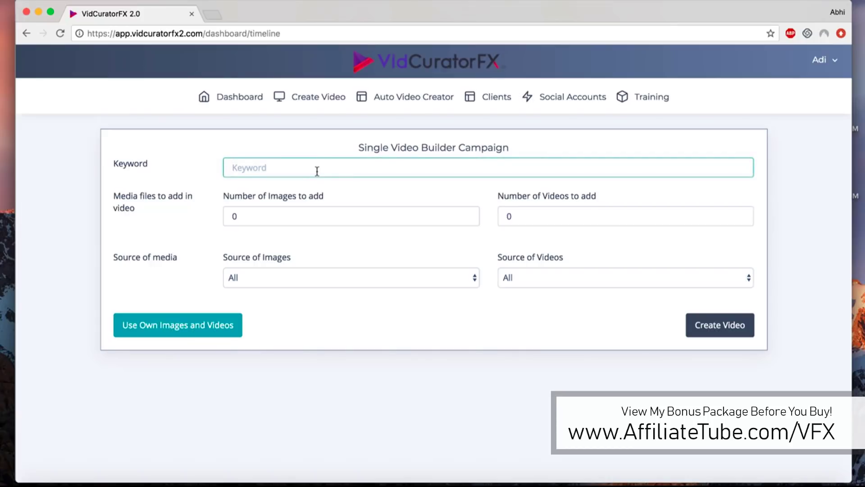
text(kettle)
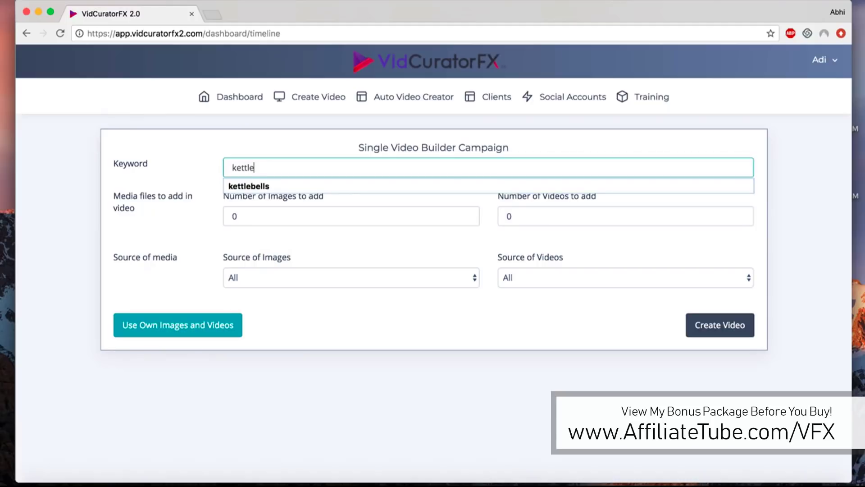
click(248, 186)
text(2)
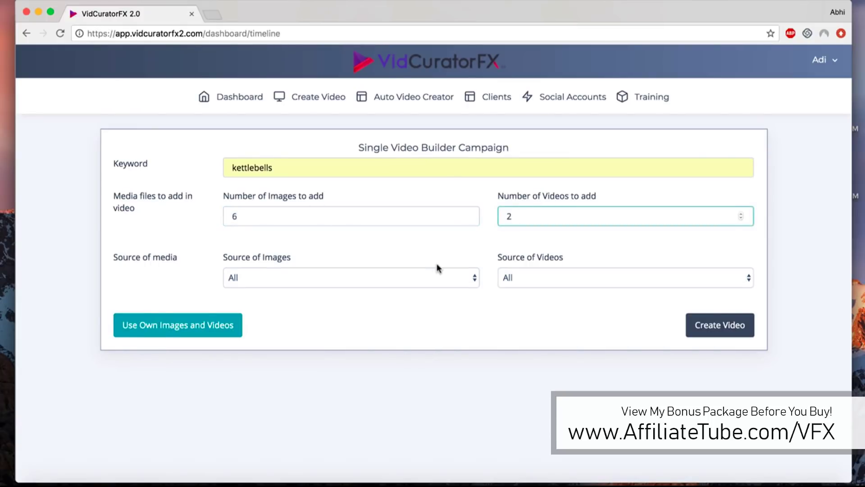
click(351, 278)
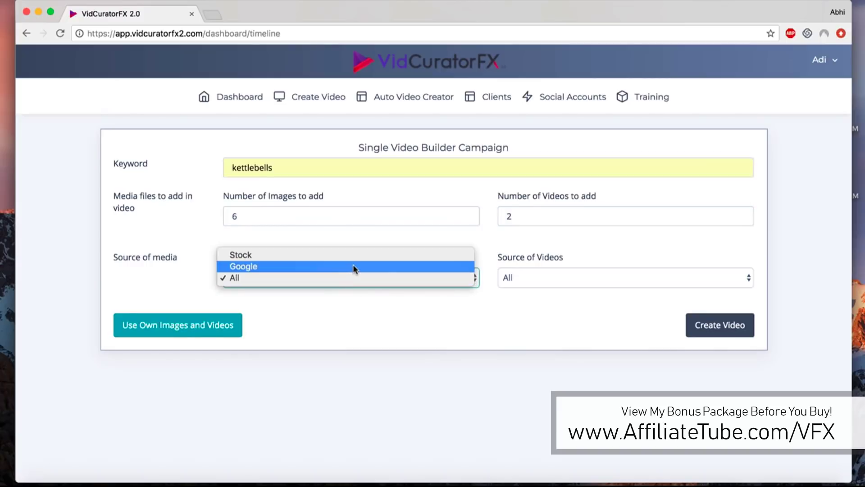
mouse_move(314, 256)
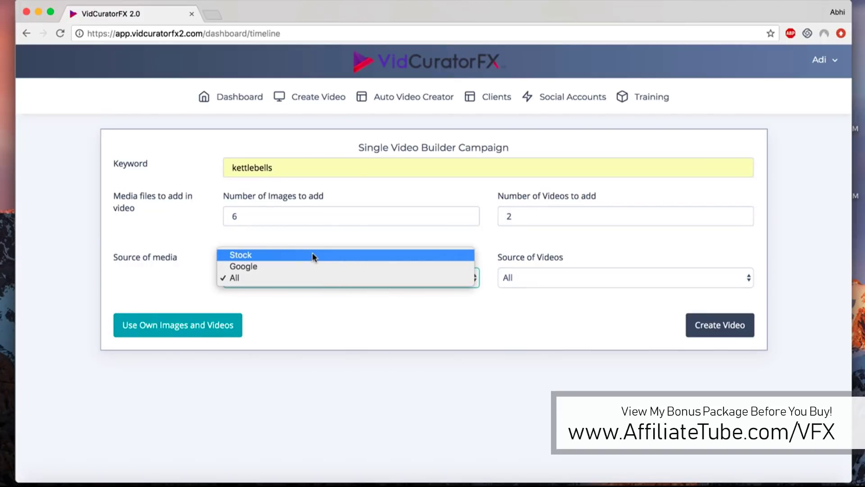
mouse_move(286, 259)
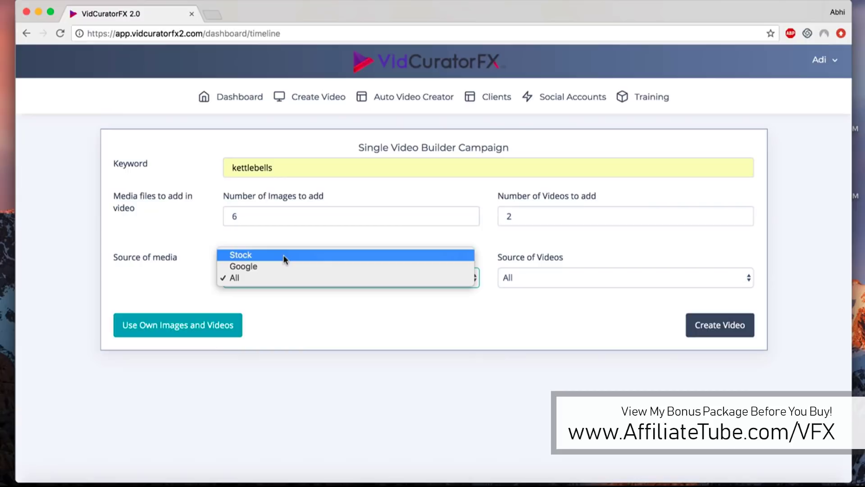
mouse_move(450, 238)
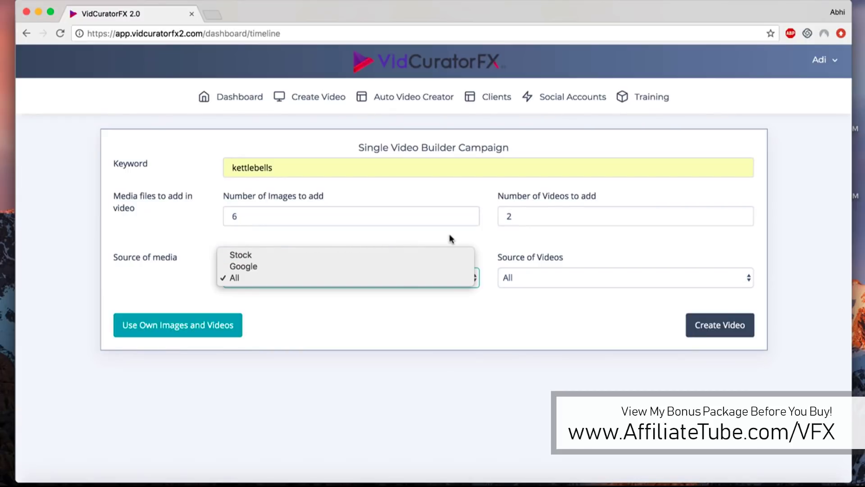
mouse_move(489, 247)
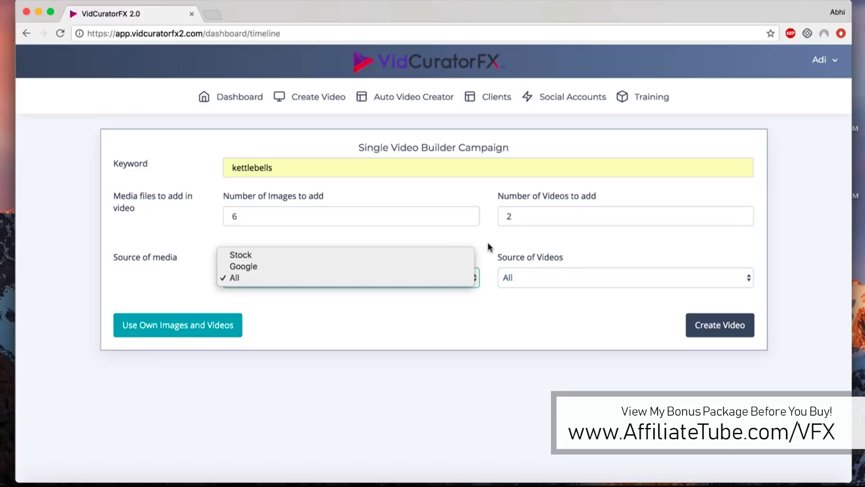
click(233, 278)
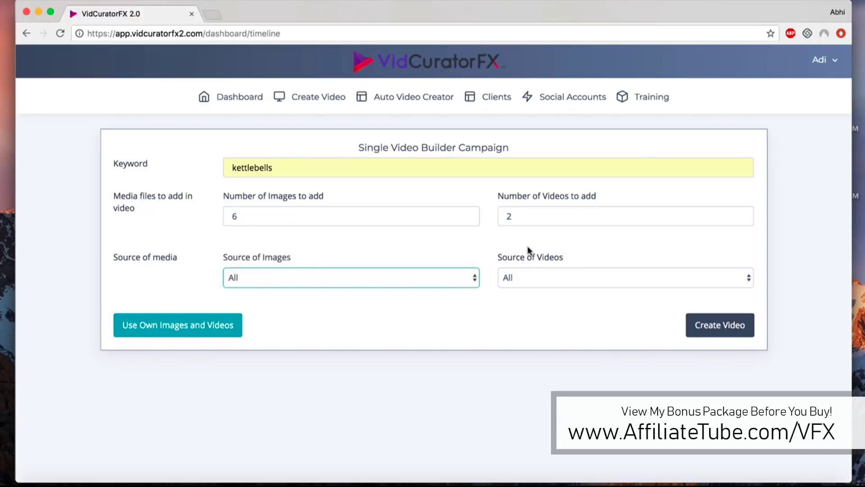
click(626, 278)
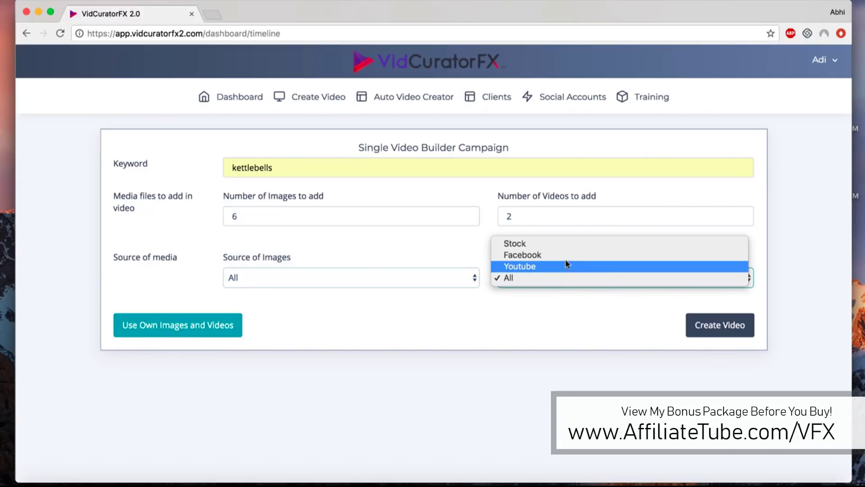
mouse_move(547, 246)
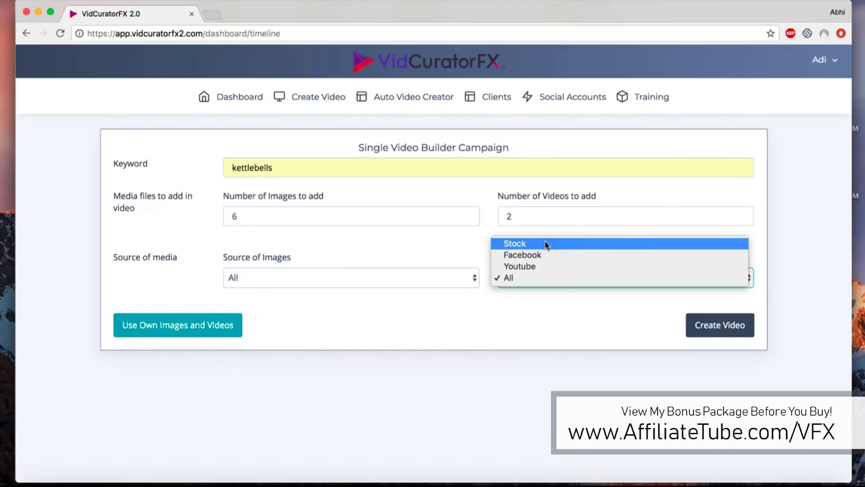
click(508, 277)
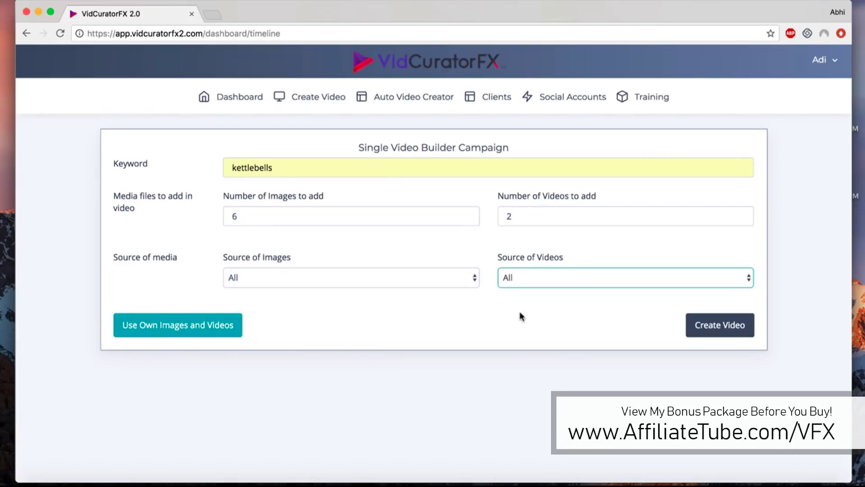
mouse_move(725, 330)
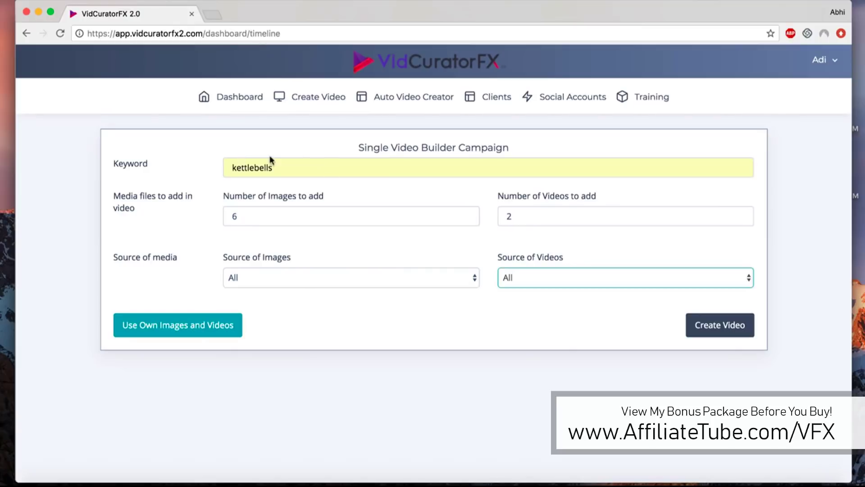
mouse_move(422, 209)
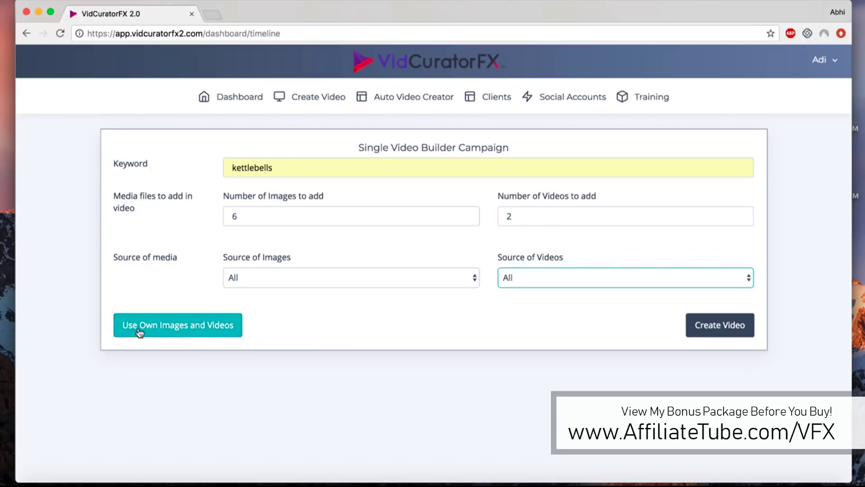
mouse_move(437, 359)
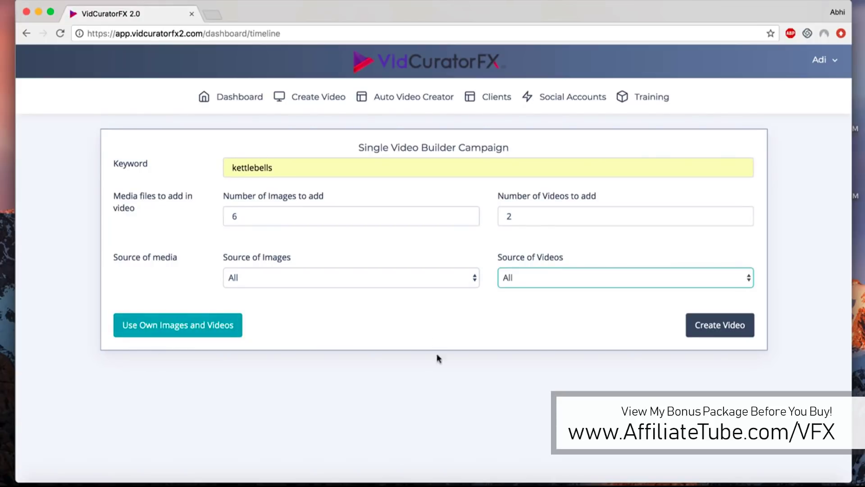
mouse_move(486, 380)
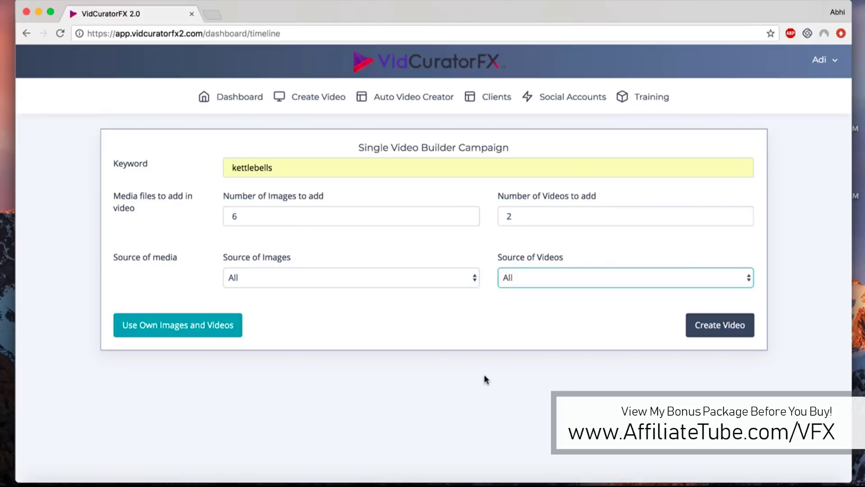
mouse_move(450, 342)
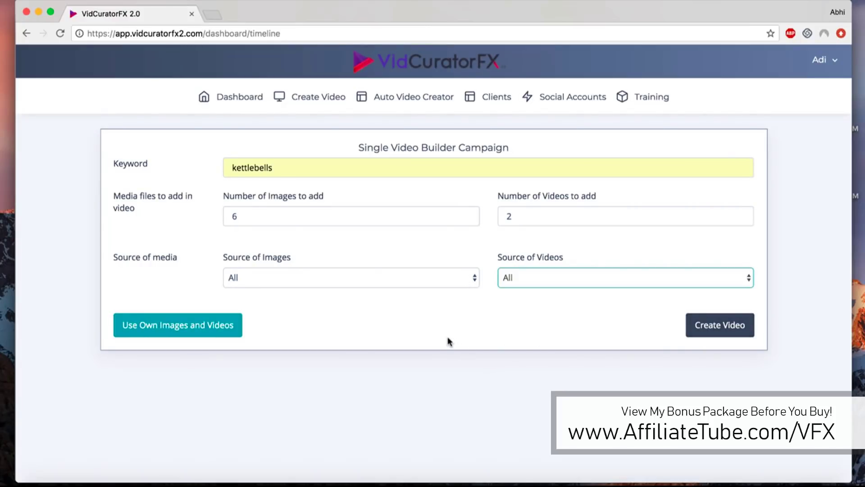
- Generate the kettlebells video and wait for its customise page with eight clips
click(720, 325)
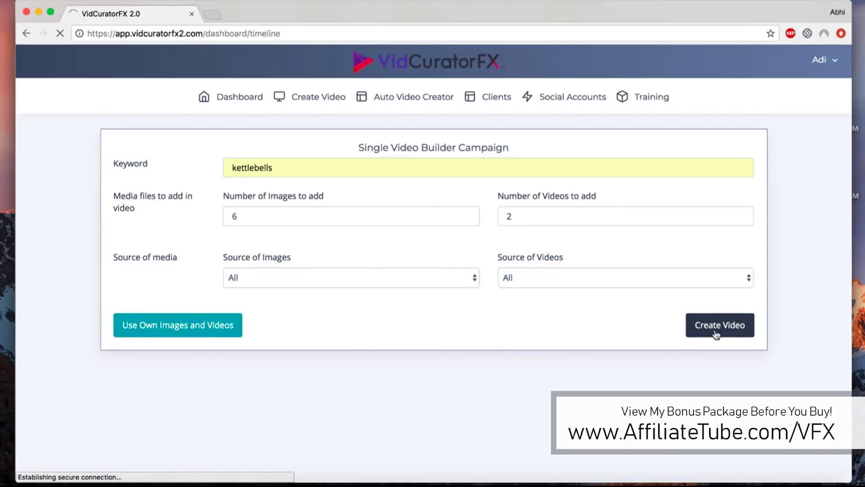
click(720, 325)
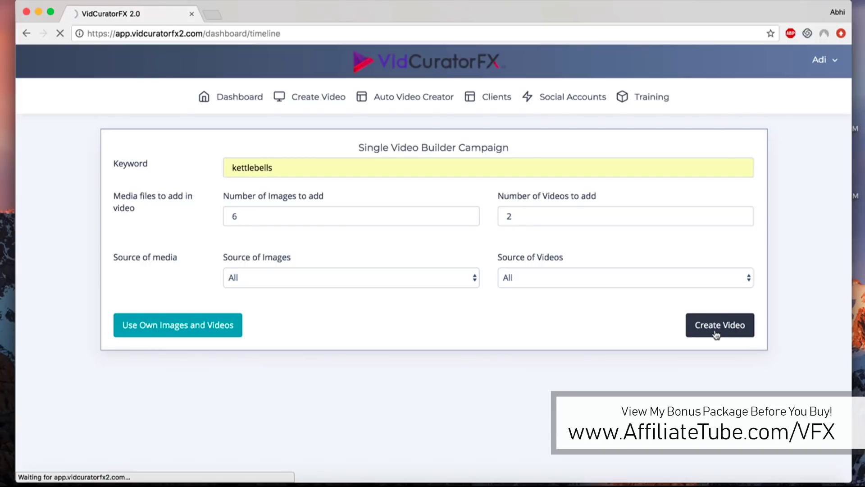
click(720, 325)
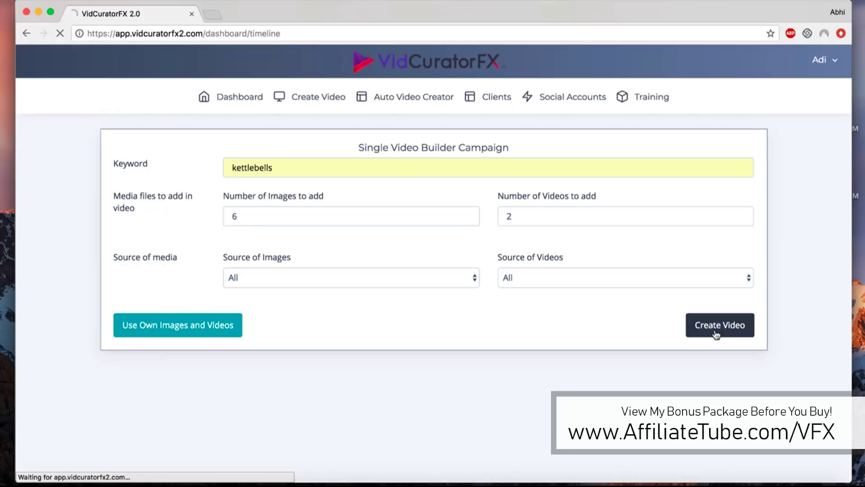
click(719, 325)
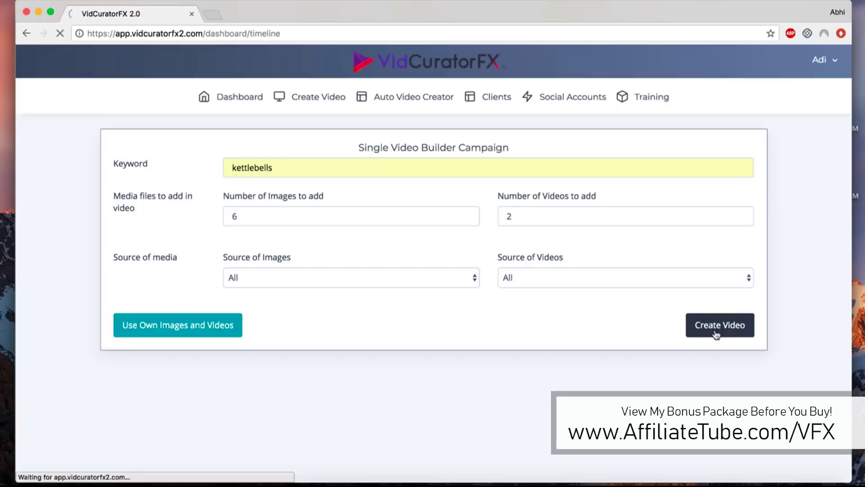
click(719, 325)
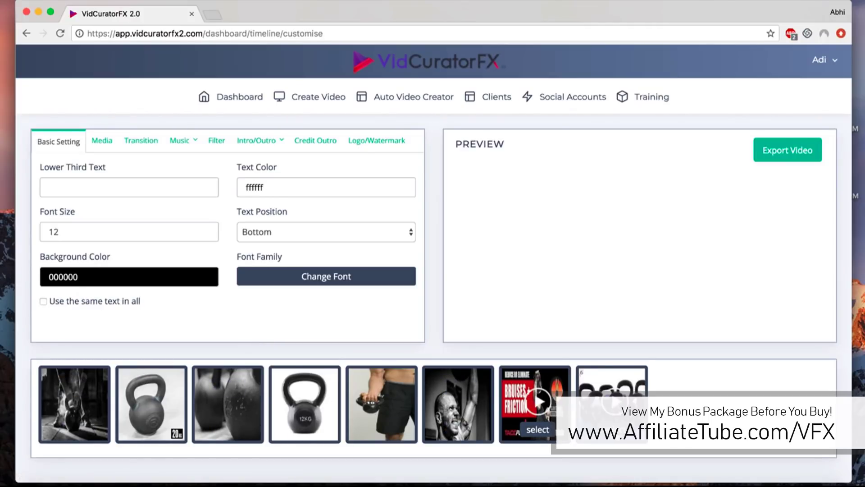
click(458, 414)
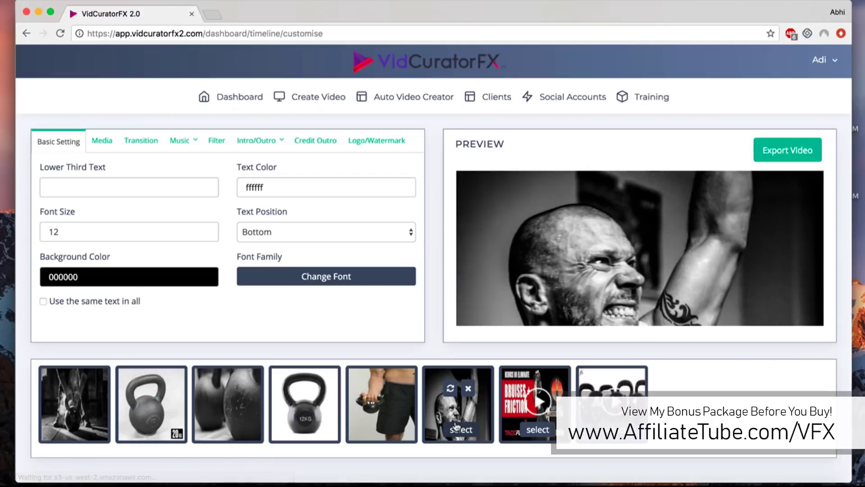
mouse_move(139, 211)
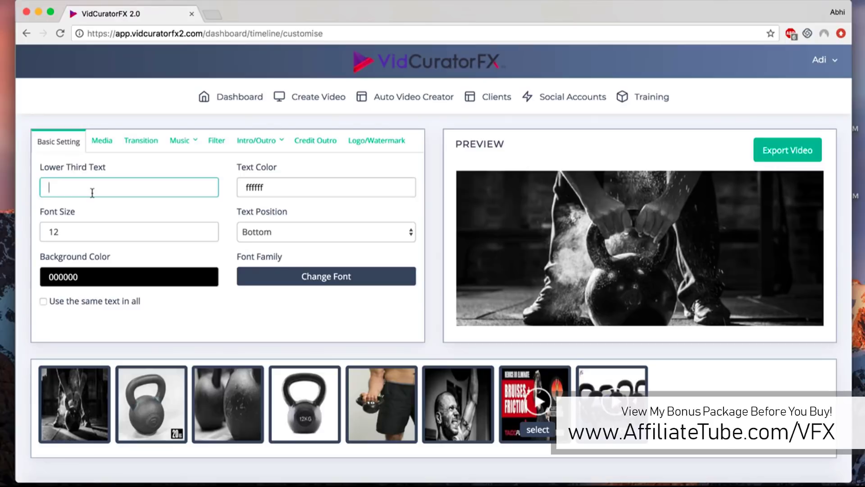
text(www.You)
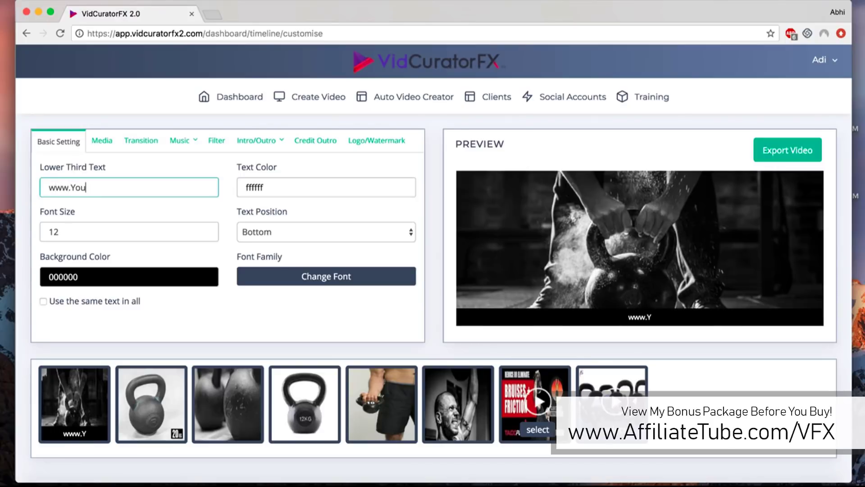
text(rLink.com)
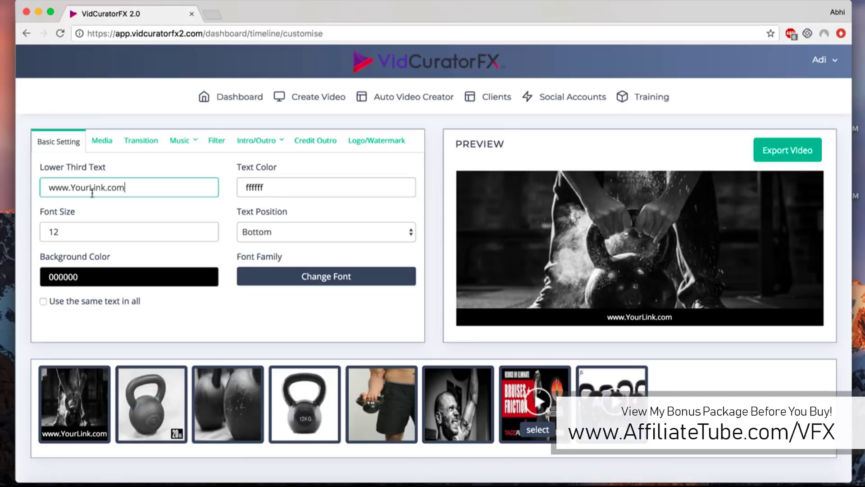
click(326, 186)
text(14)
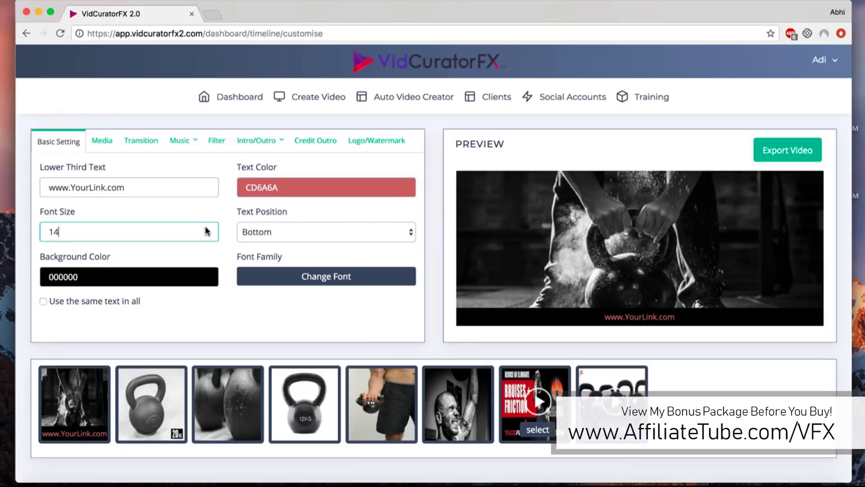
text(20)
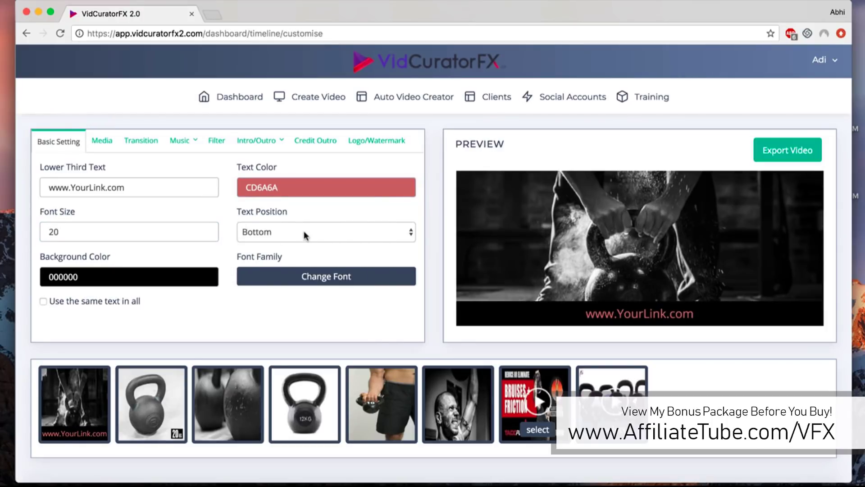
- Centre the caption and give it a purple background band
click(325, 233)
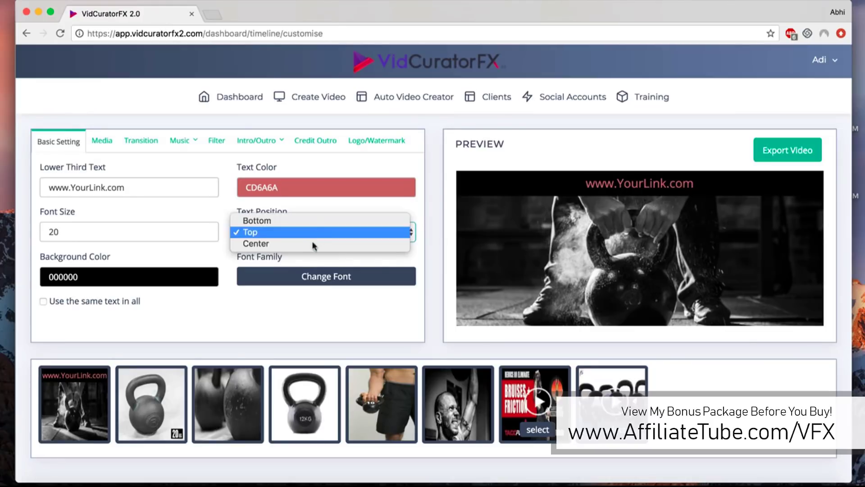
click(255, 243)
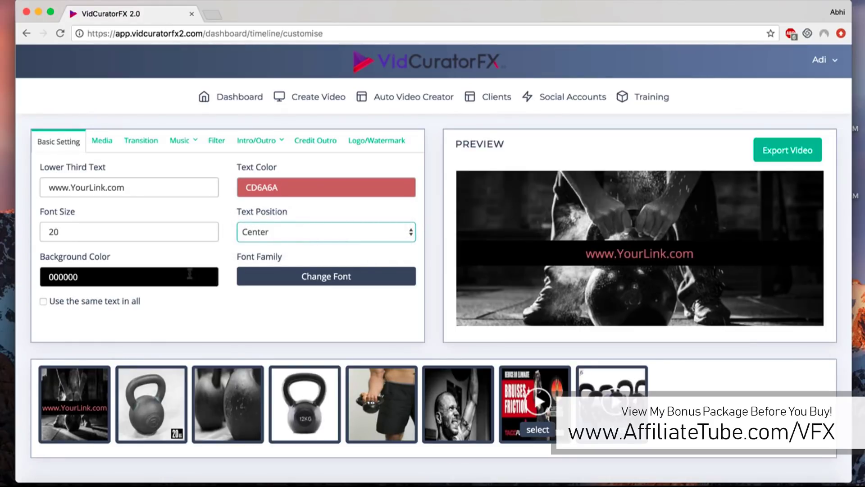
click(129, 276)
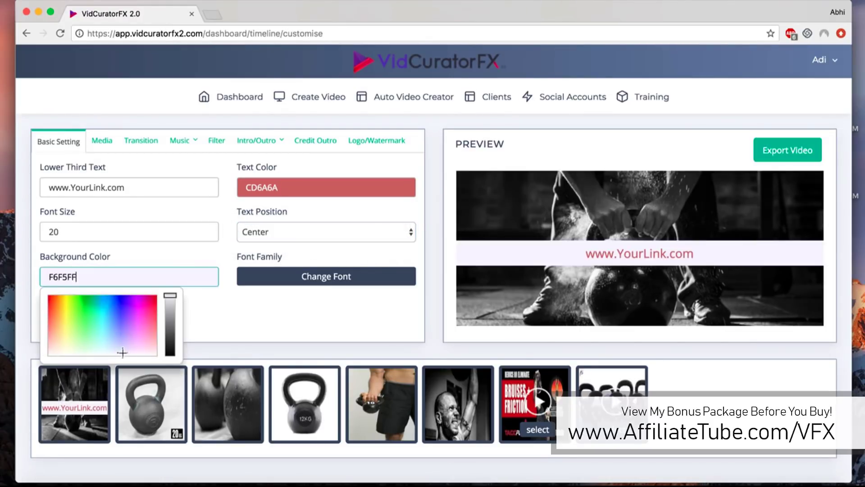
click(122, 318)
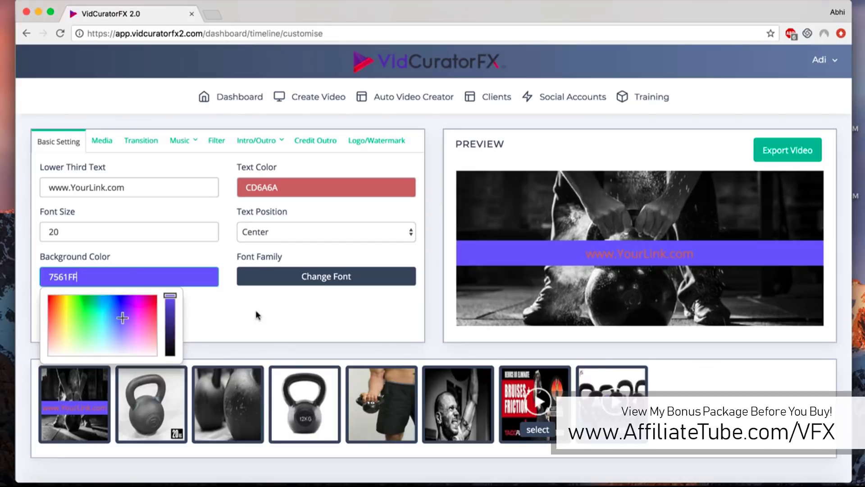
click(326, 277)
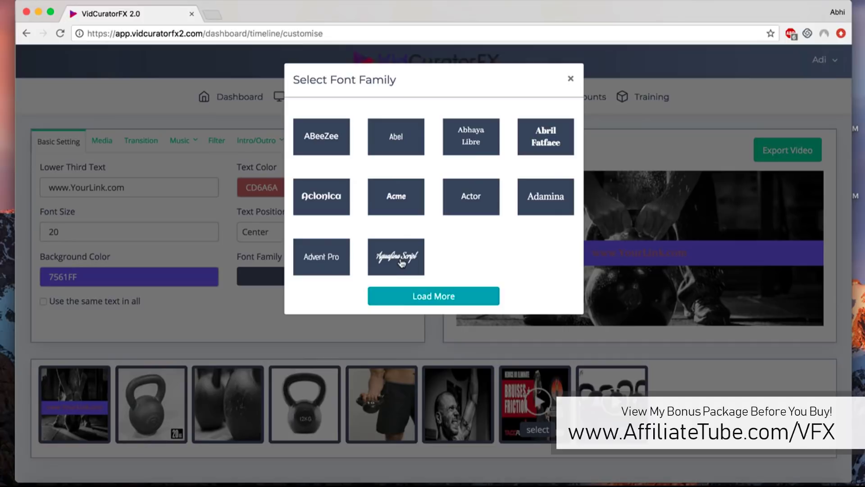
click(434, 296)
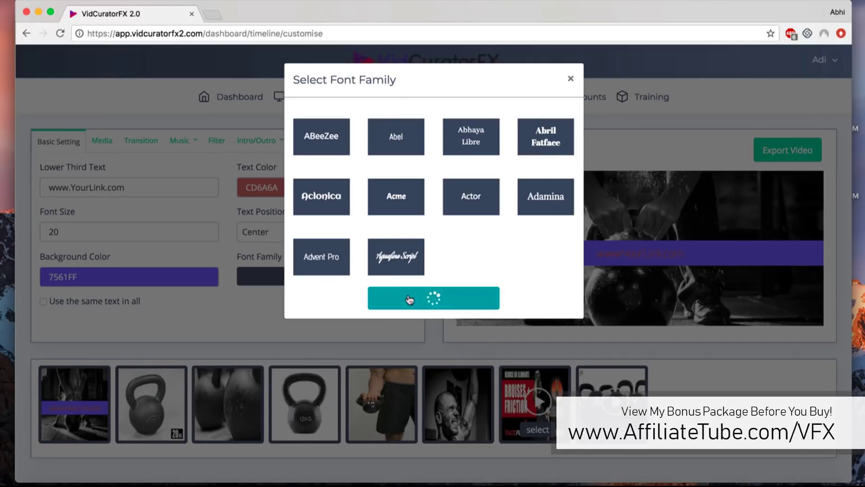
click(433, 298)
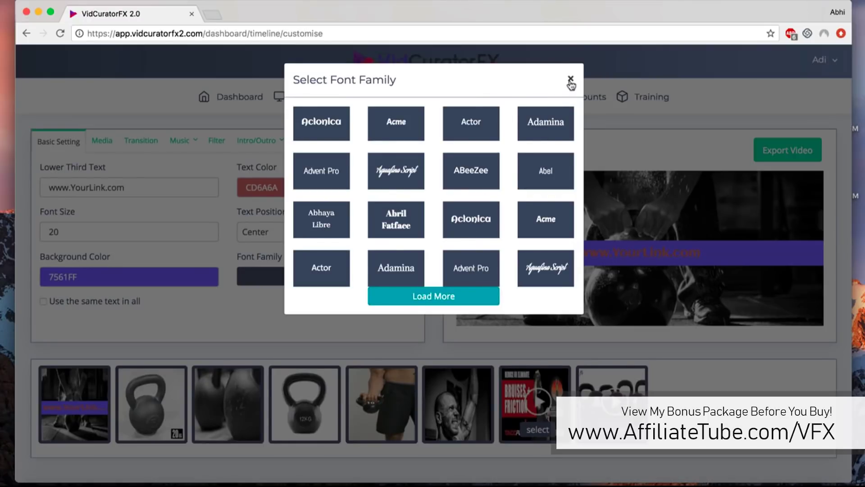
click(569, 78)
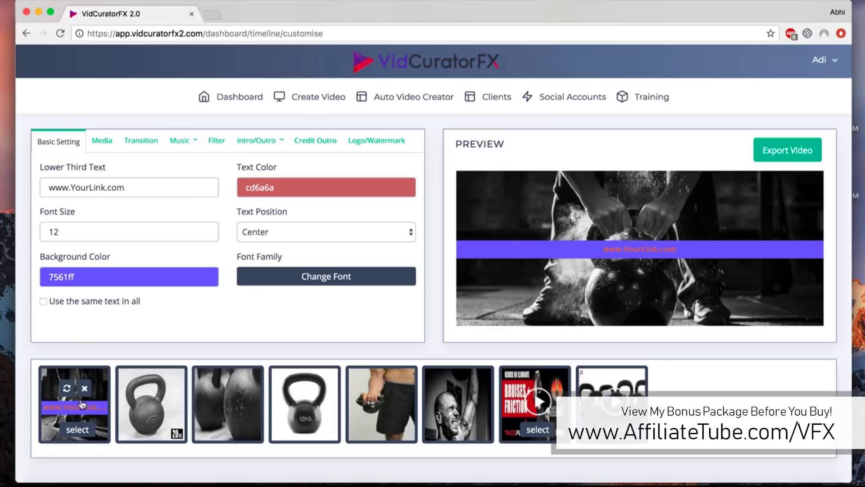
- Apply the caption to every clip, position it at the bottom, and show media uploading
click(43, 301)
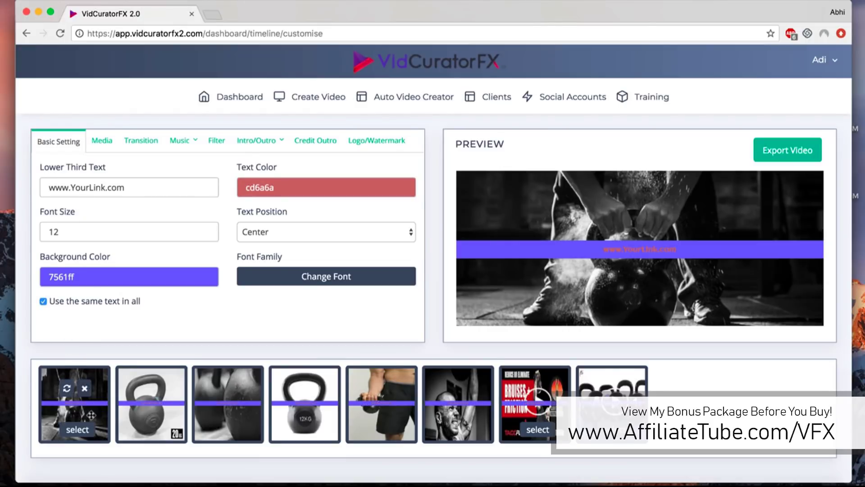
click(326, 232)
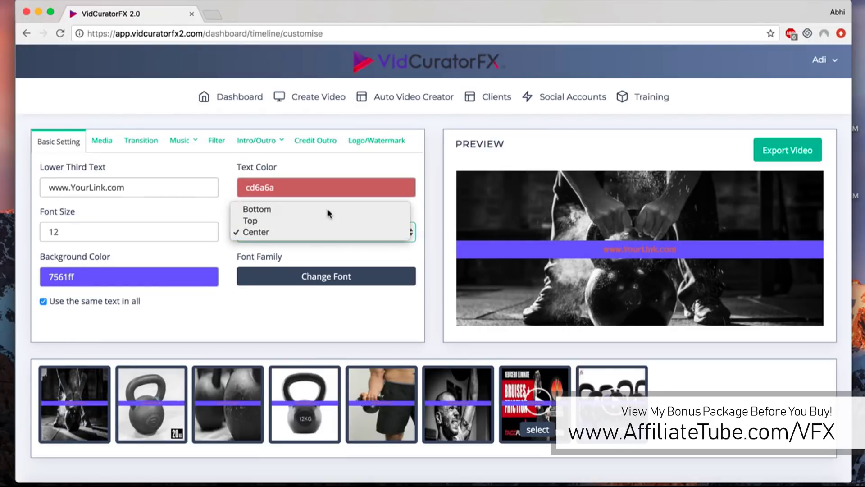
click(257, 209)
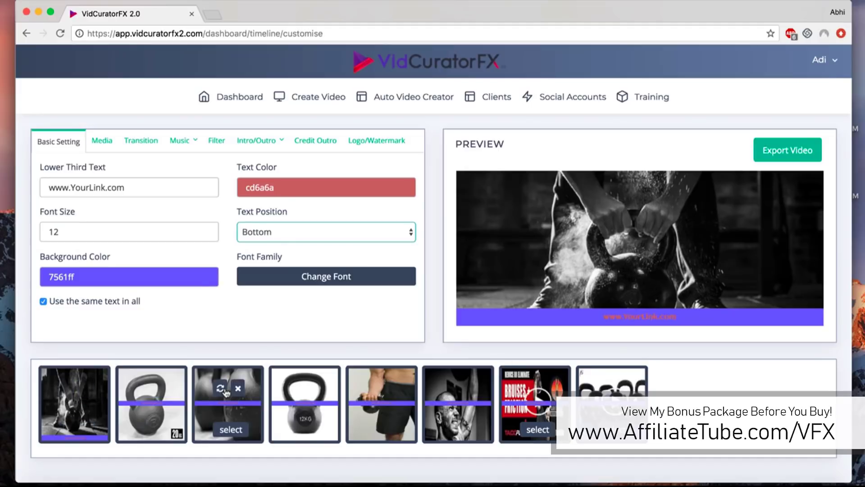
click(102, 140)
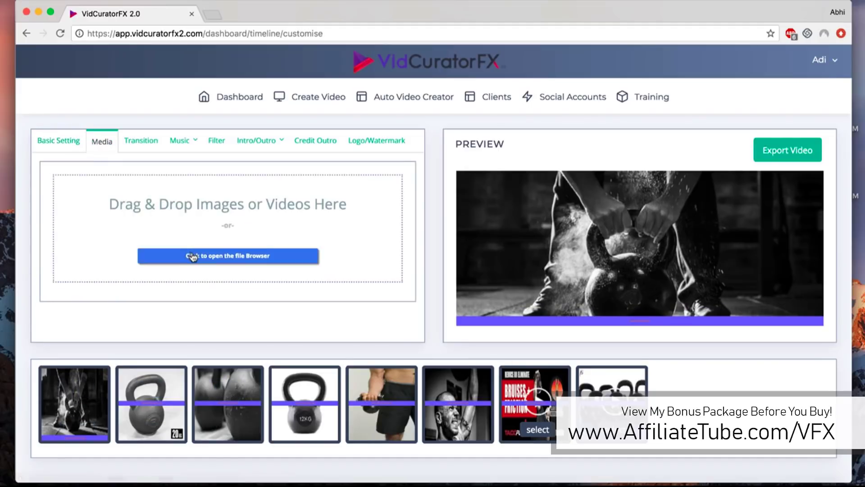
mouse_move(193, 256)
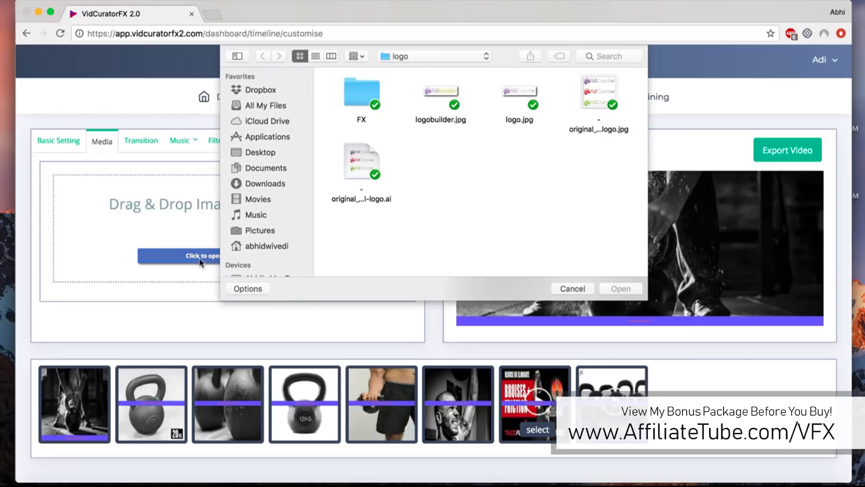
- Cancel the file picker without adding media and show the transition gallery
click(572, 288)
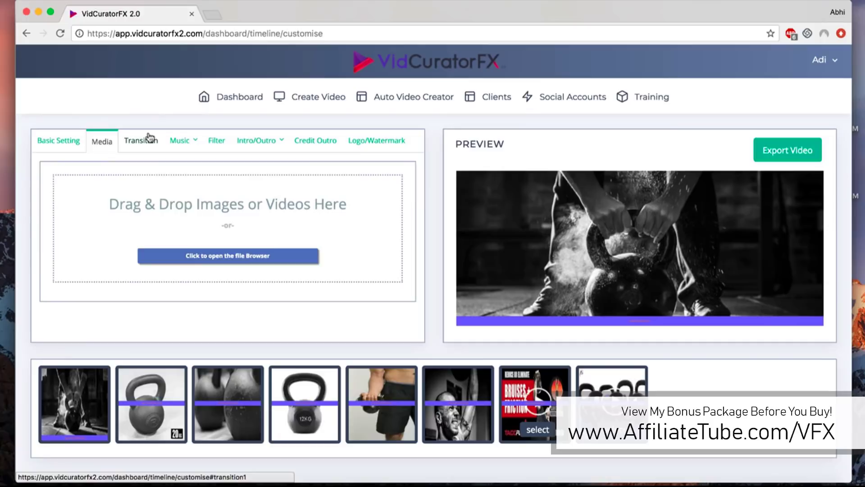
click(141, 140)
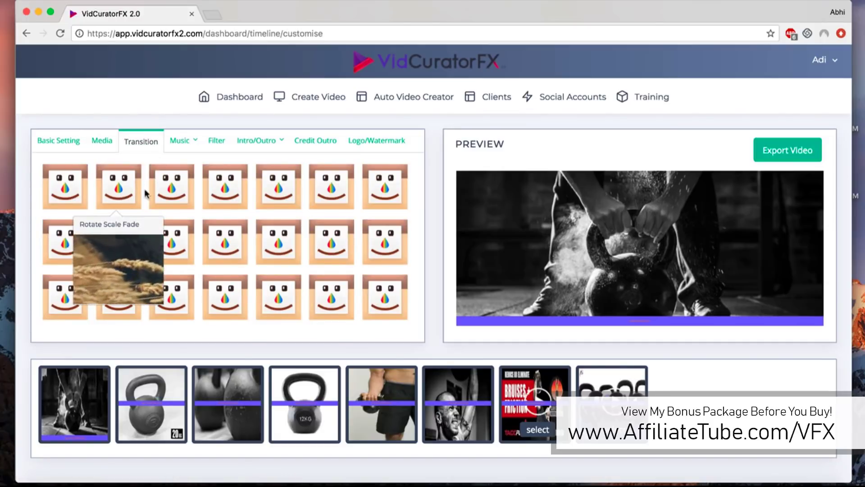
mouse_move(161, 194)
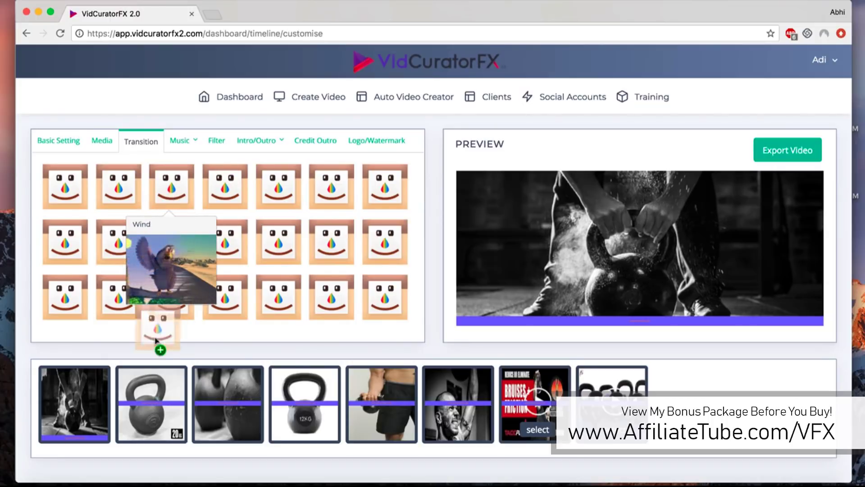
mouse_move(225, 168)
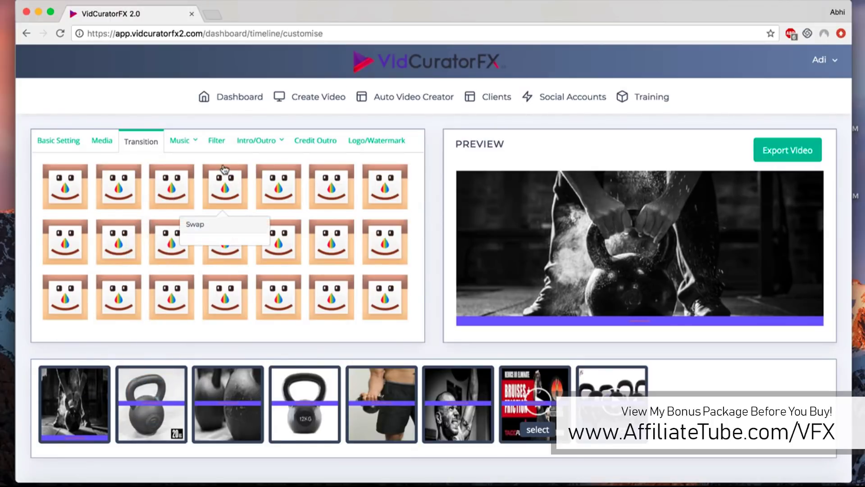
- Show the music source choices: music files, TTS and voice recording
click(180, 140)
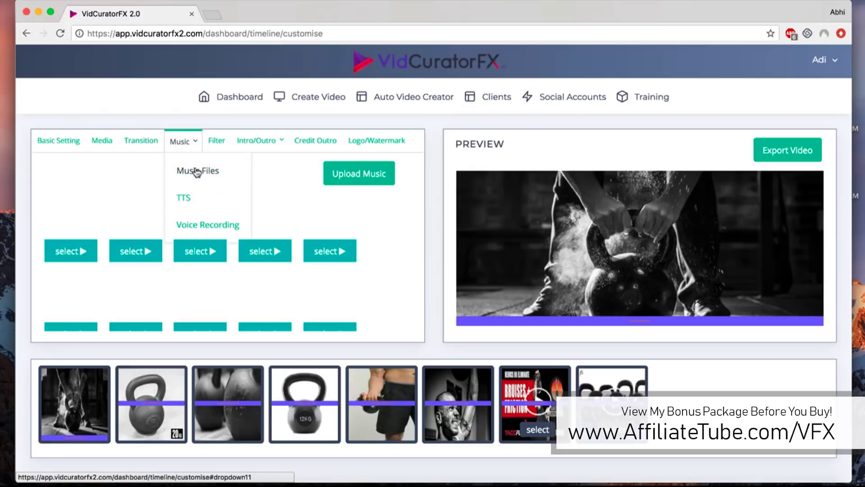
- Browse the Music Files track library, then reopen the music source options
click(198, 171)
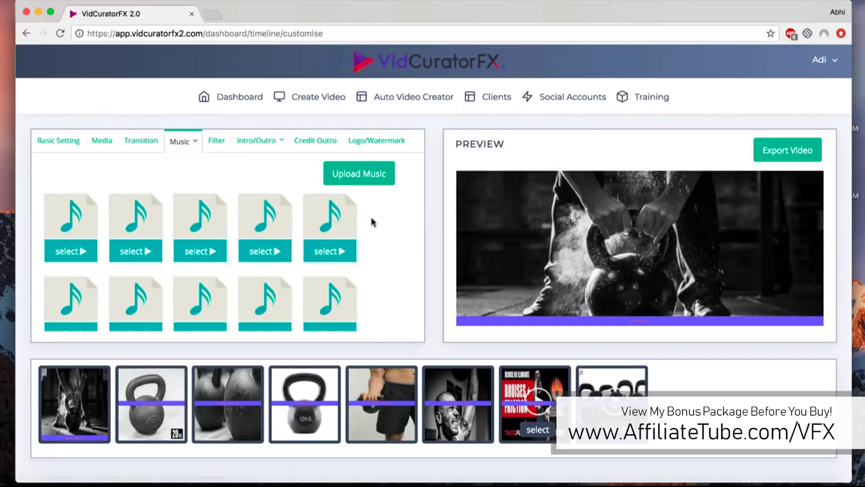
scroll(down, 3)
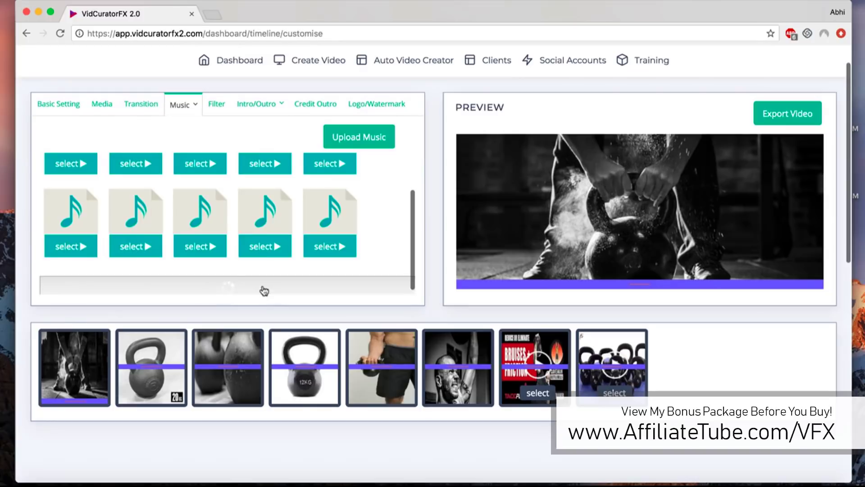
click(181, 105)
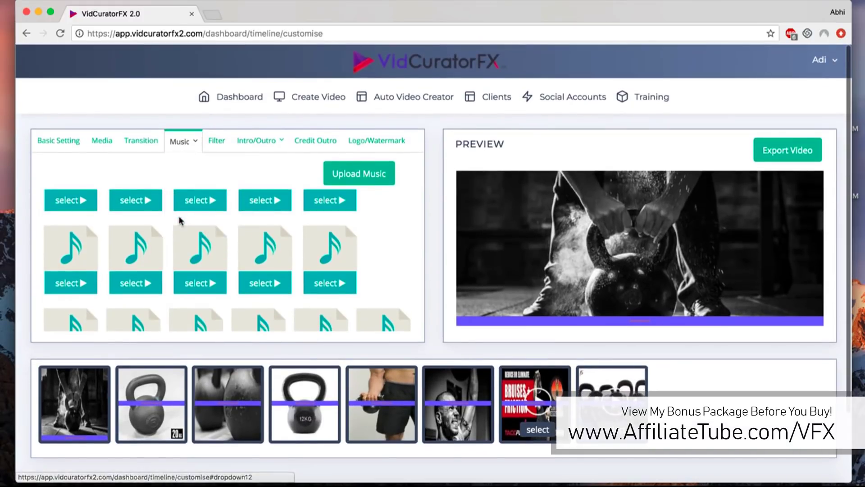
click(183, 141)
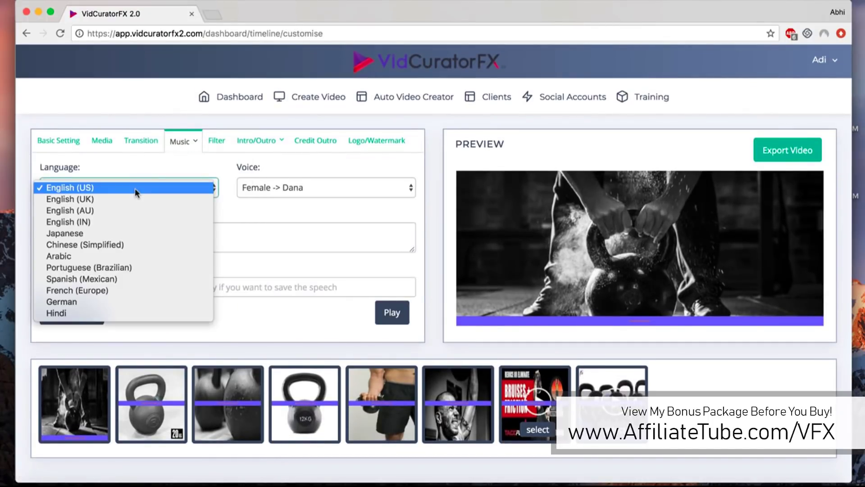
mouse_move(150, 240)
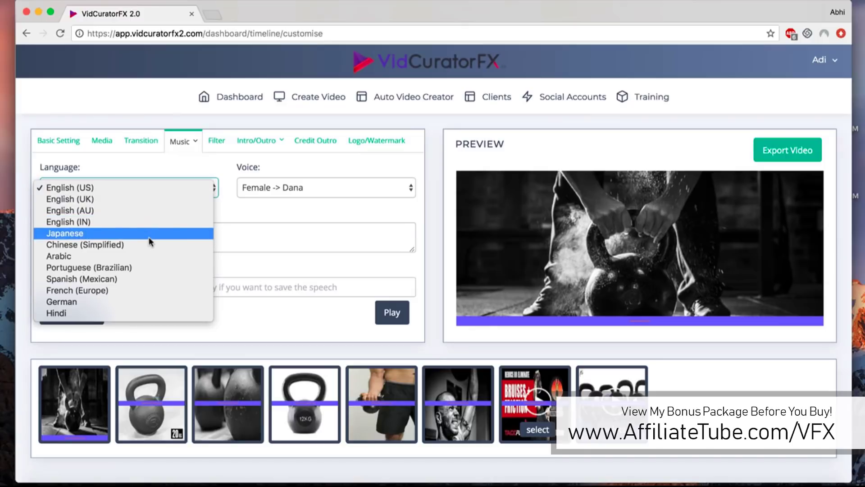
mouse_move(192, 221)
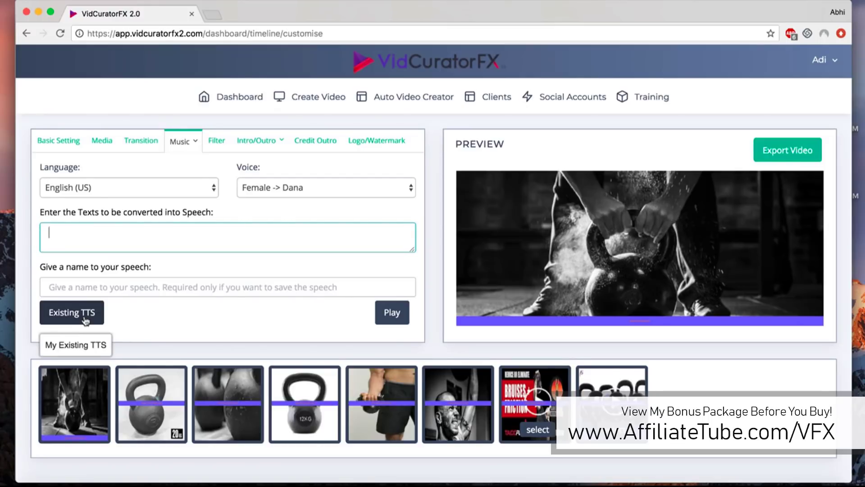
- Open the video filters and reset so no colour filter is applied
click(216, 141)
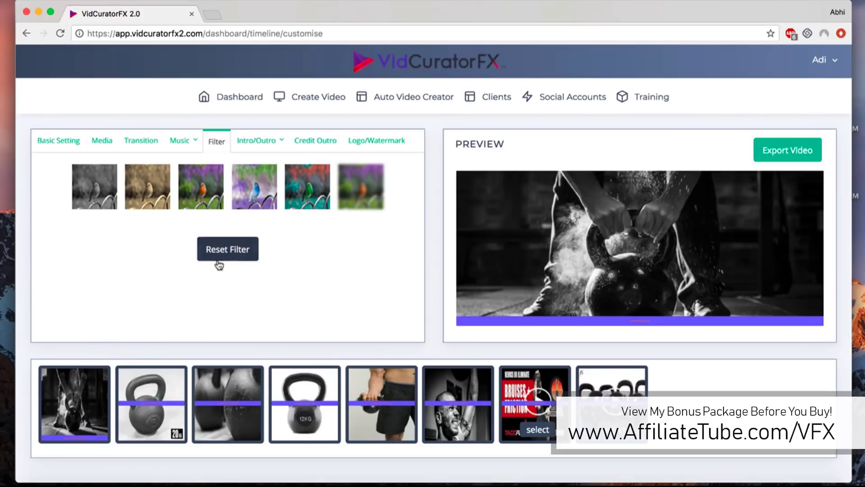
click(257, 140)
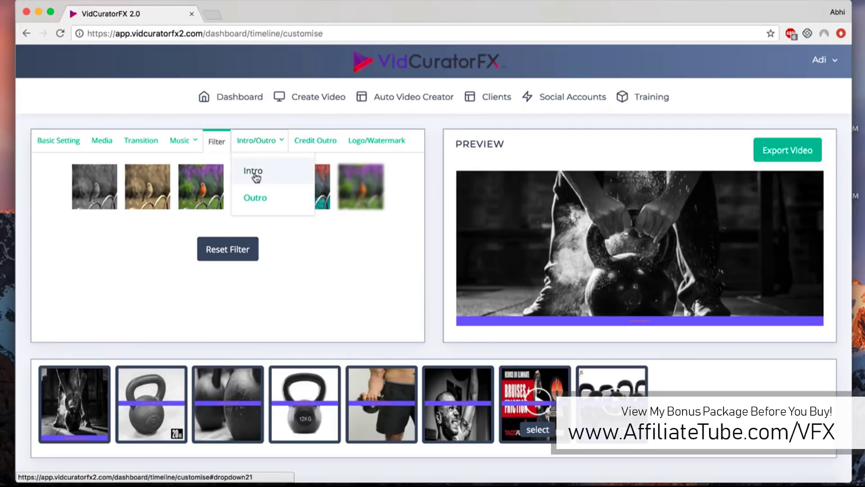
- Enable the intro reading 'Text' in pink, size 29, on a mint-green background
click(253, 170)
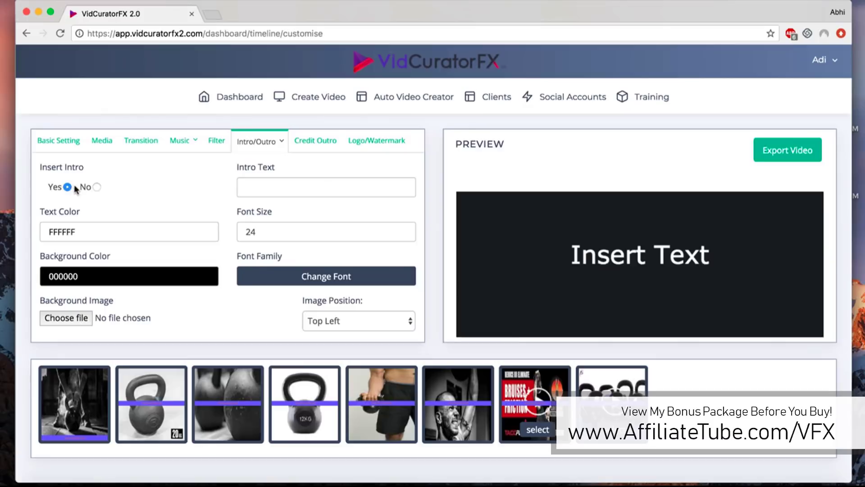
click(325, 187)
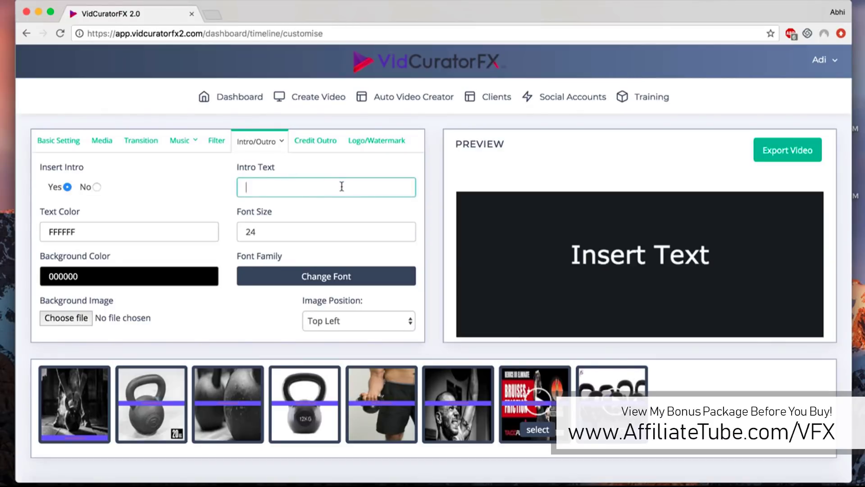
text(Text)
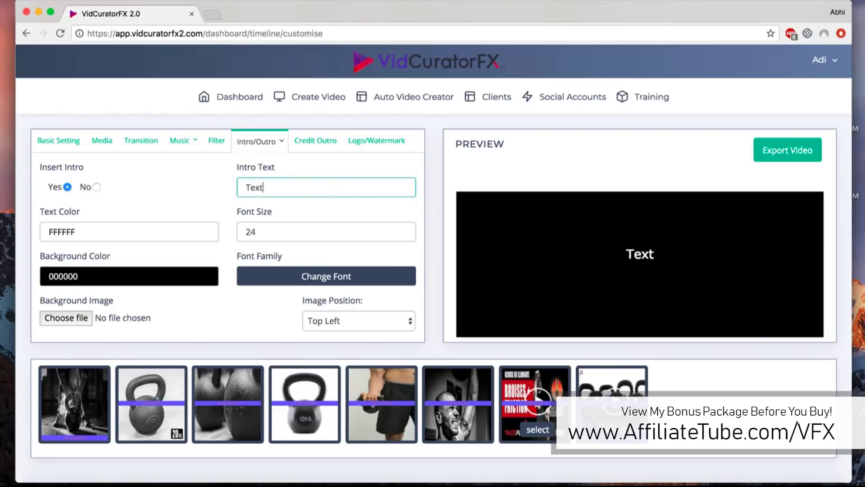
click(128, 231)
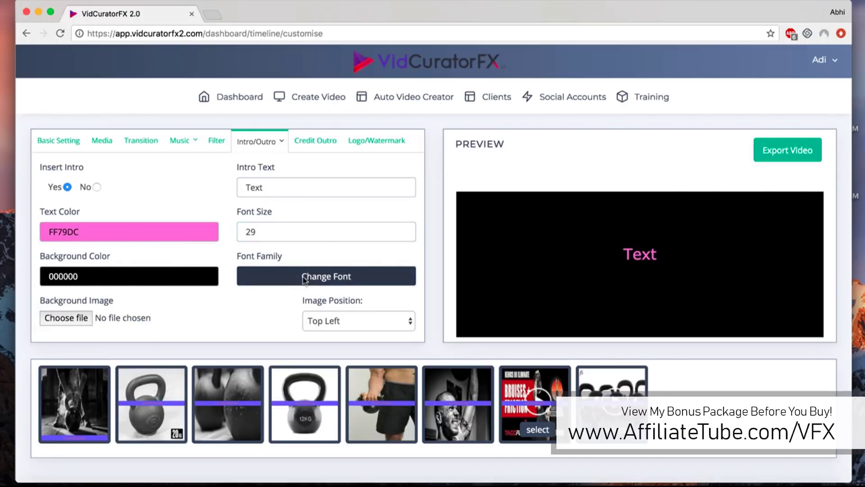
click(325, 275)
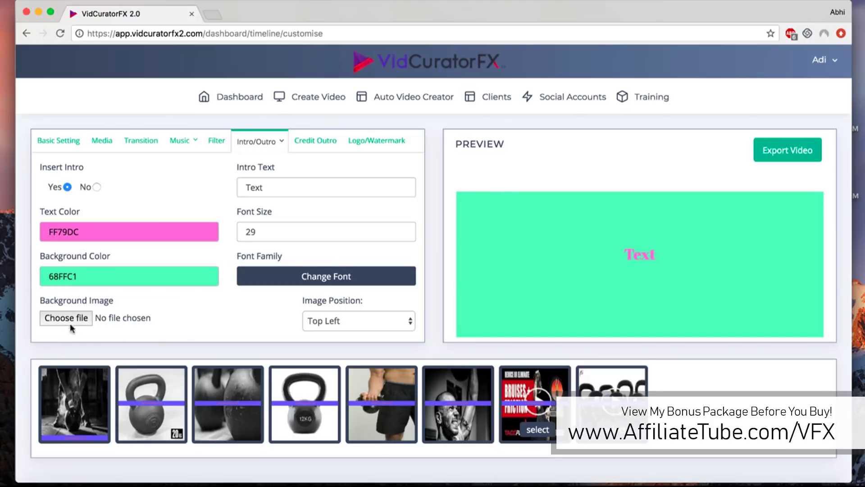
- Set the intro image position to Bottom Right and bring up the outro settings
click(359, 321)
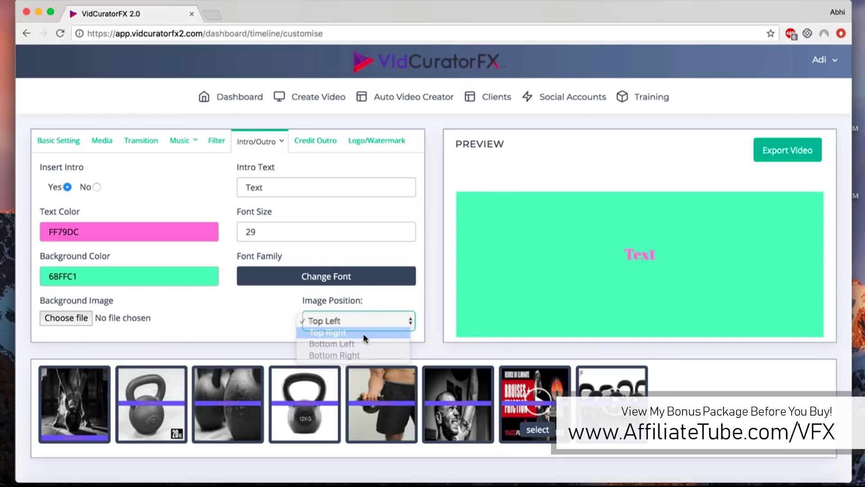
click(334, 354)
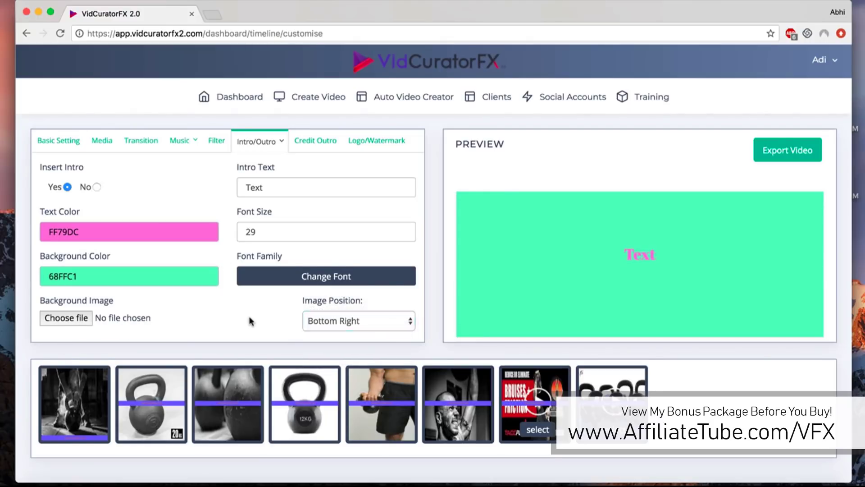
click(260, 141)
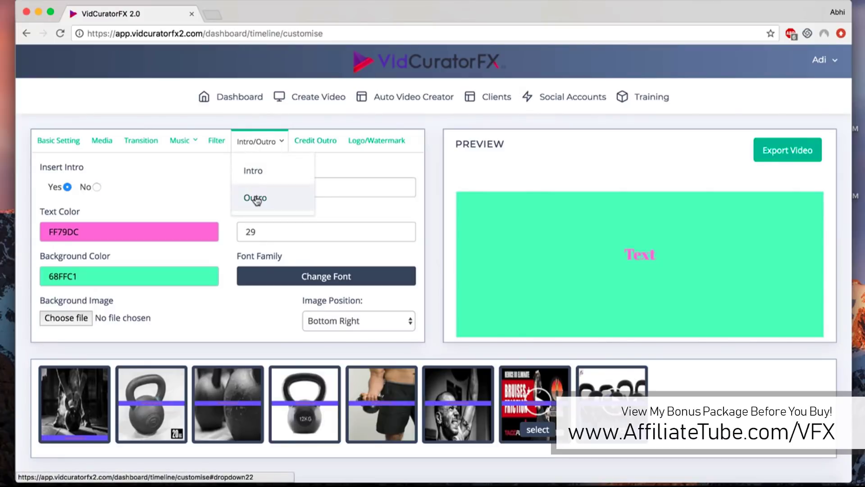
click(254, 198)
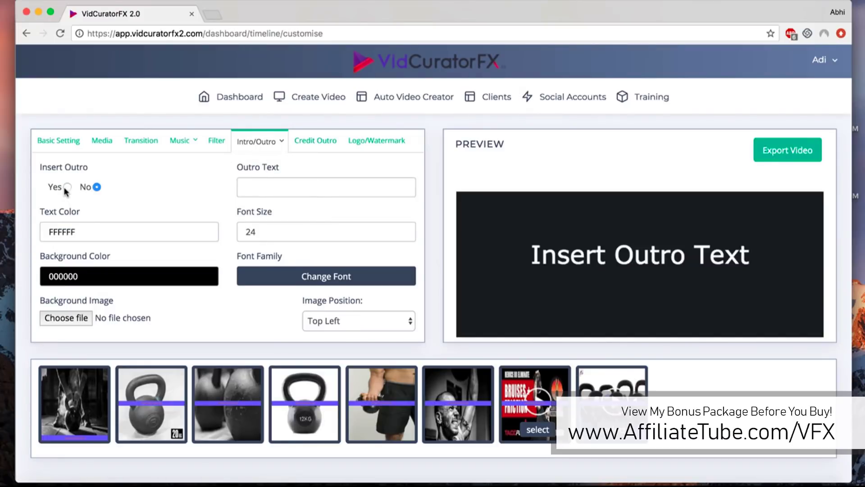
mouse_move(324, 145)
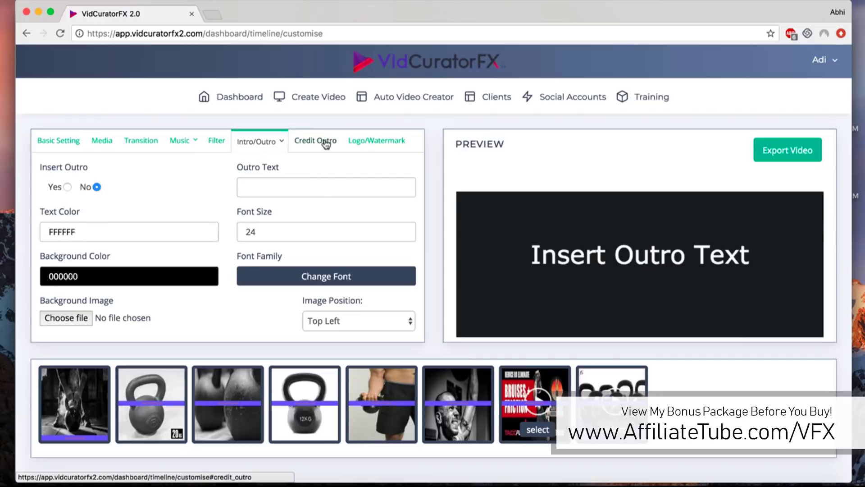
- Show the credit outro settings, leaving Insert Credit Outro set to No
click(316, 141)
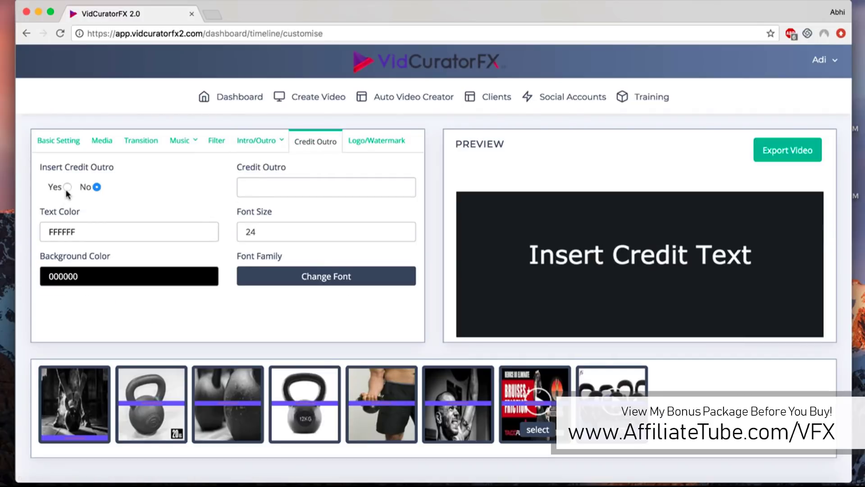
click(67, 187)
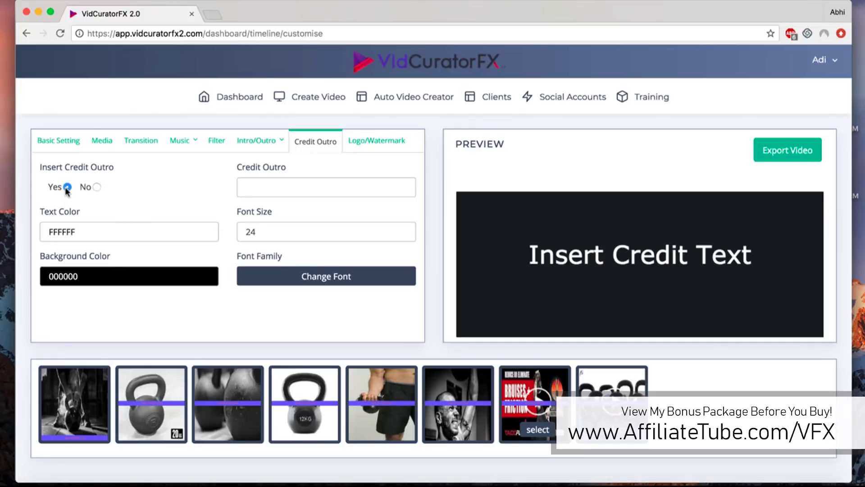
click(97, 187)
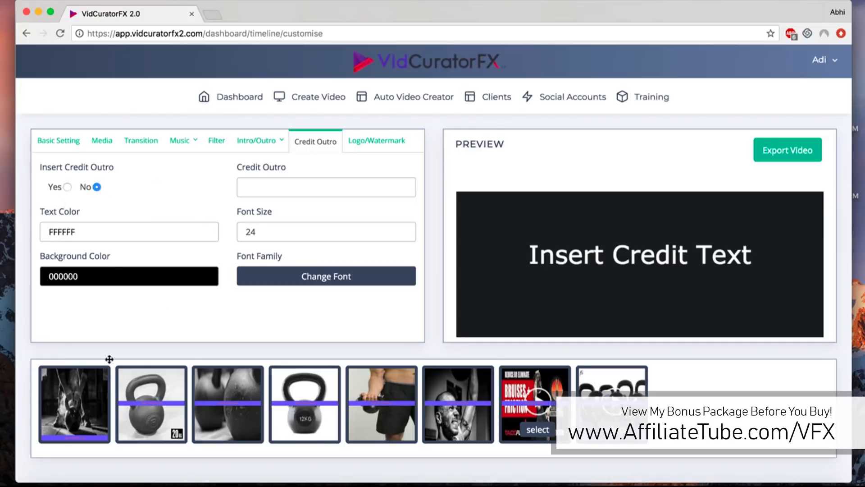
mouse_move(228, 412)
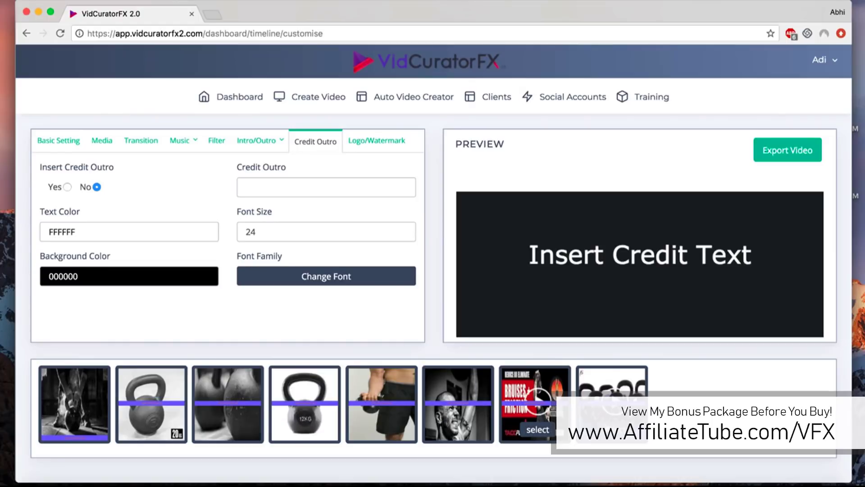
mouse_move(266, 330)
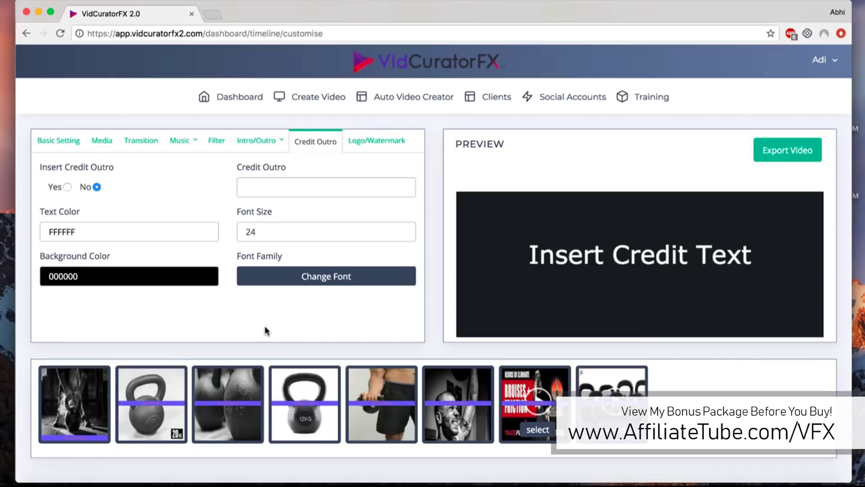
mouse_move(315, 308)
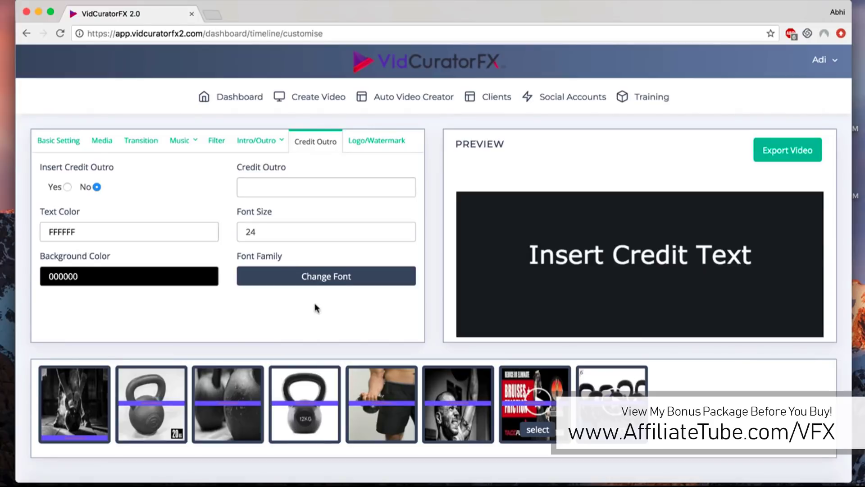
mouse_move(322, 302)
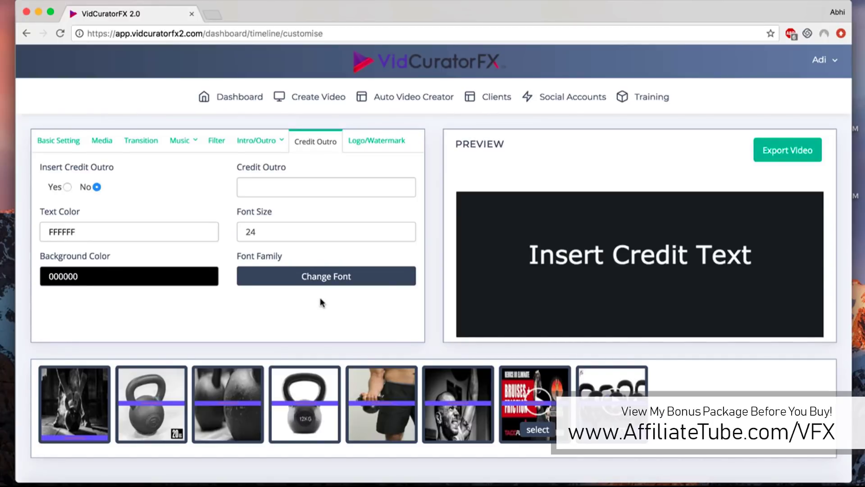
- Show the Logo/Watermark settings and keep the logo position at Top Left
click(377, 141)
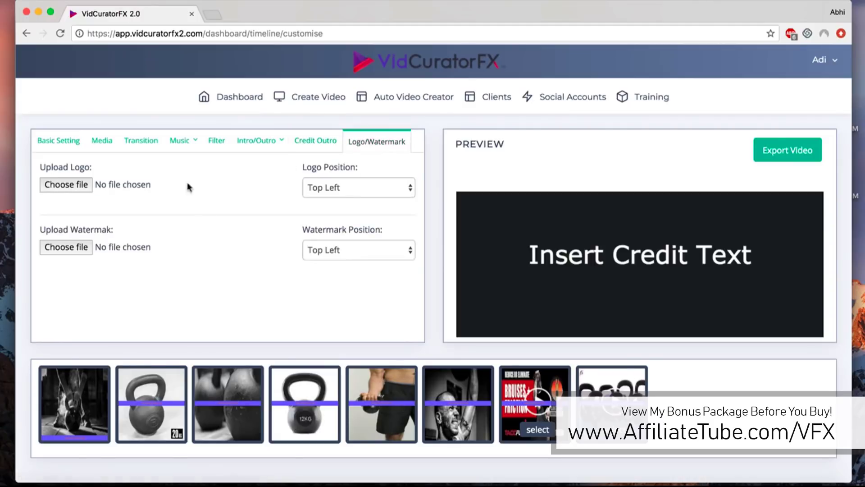
mouse_move(78, 252)
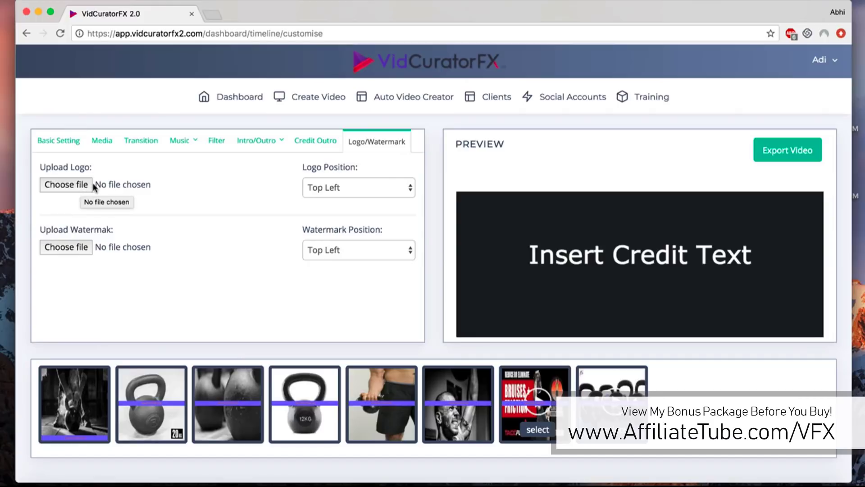
click(359, 188)
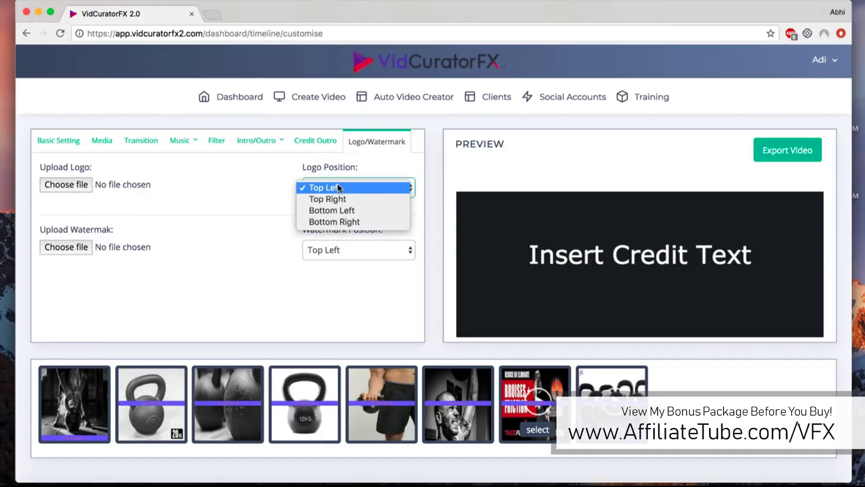
click(325, 187)
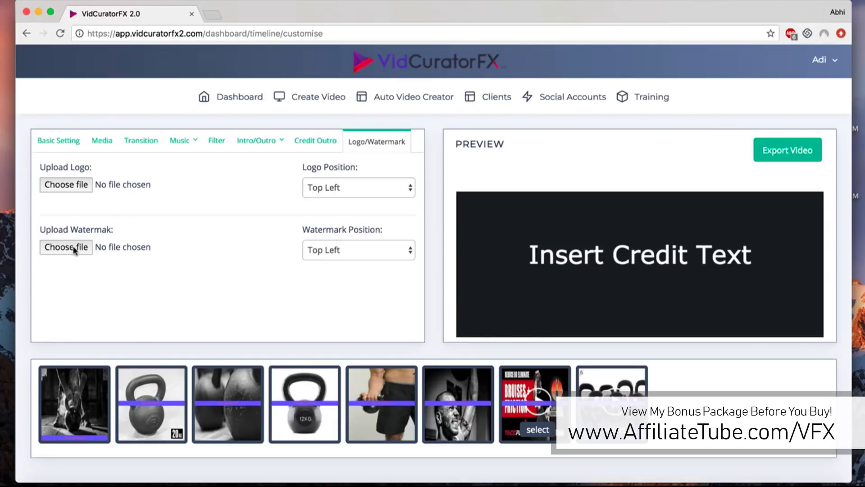
mouse_move(241, 308)
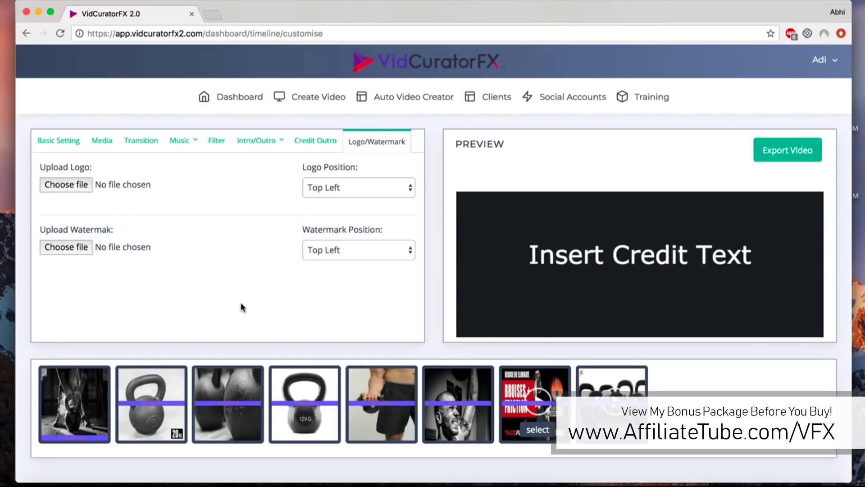
mouse_move(837, 153)
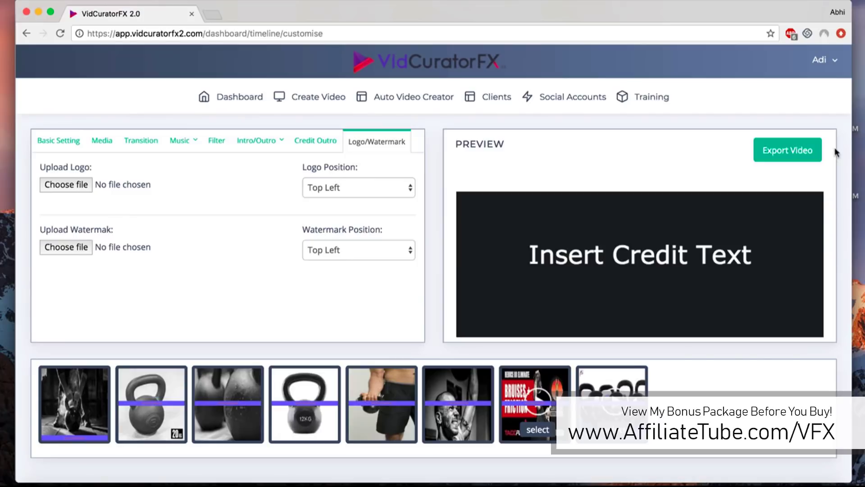
- Open Export Video and review resolution options, keeping 320x320 square SD
click(788, 150)
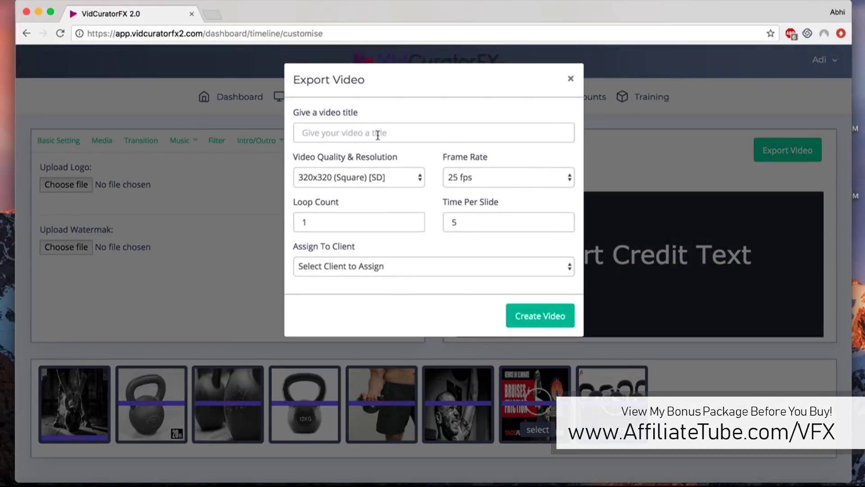
click(358, 177)
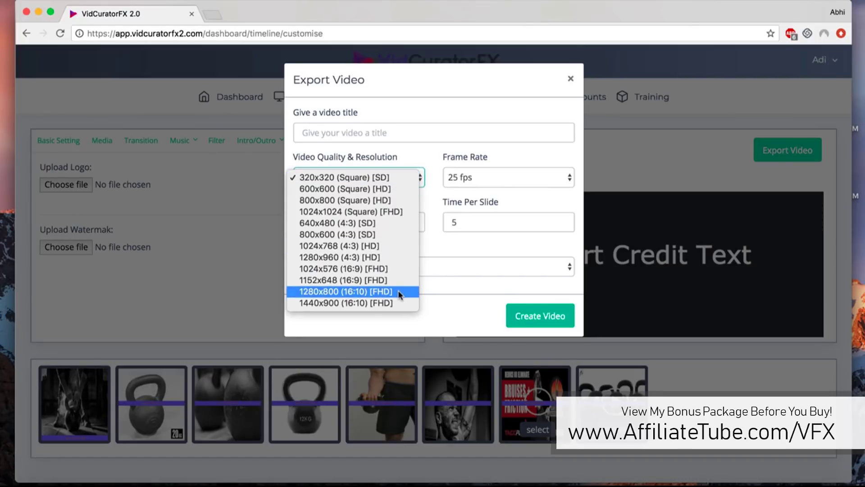
mouse_move(353, 189)
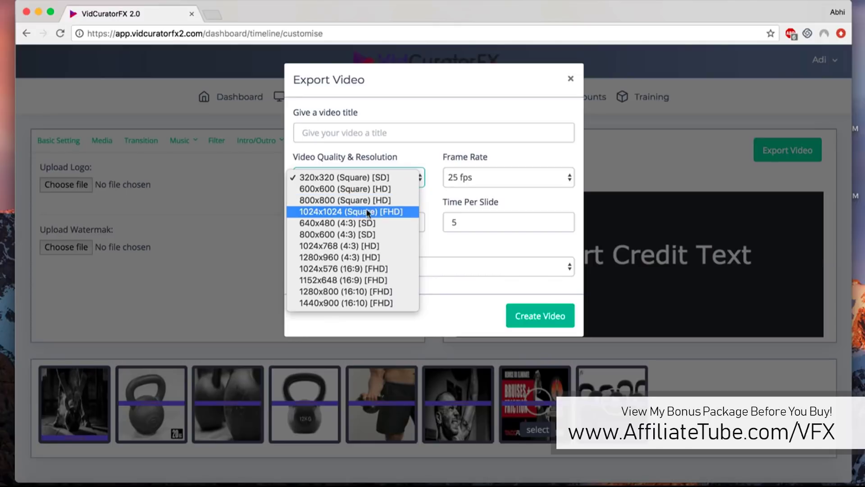
mouse_move(401, 218)
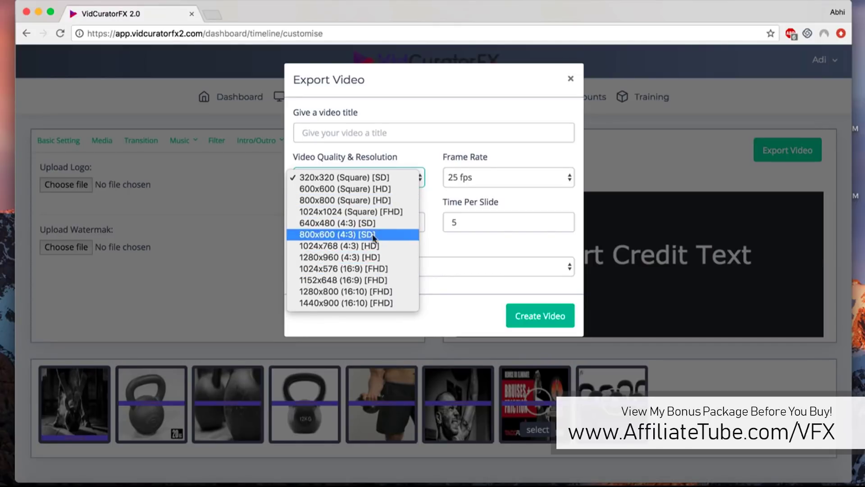
mouse_move(378, 245)
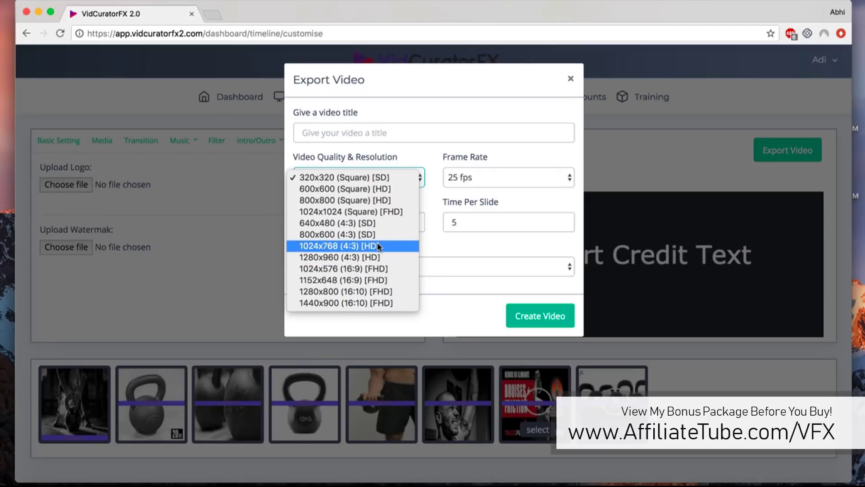
mouse_move(392, 295)
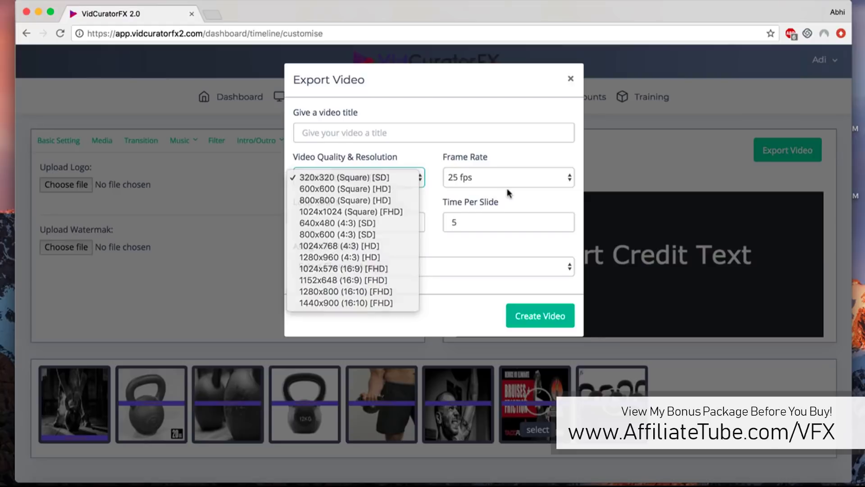
click(329, 177)
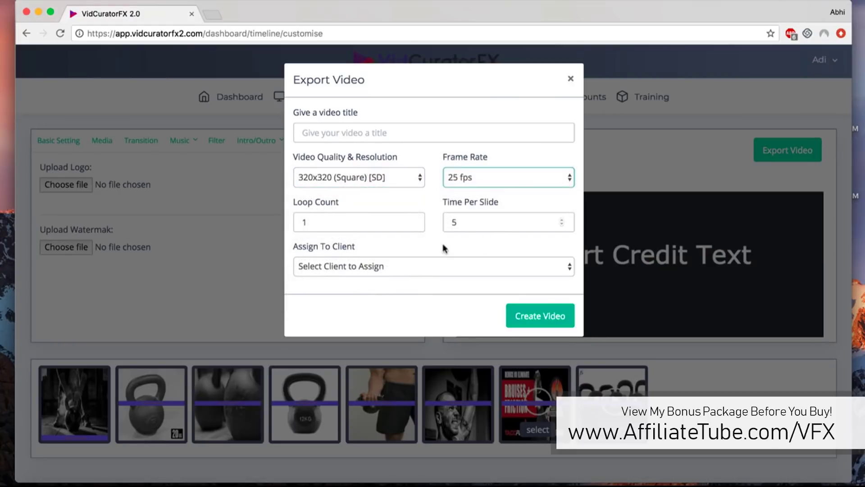
- Review loop count 1 and 5 seconds per slide, leaving no client assigned
click(358, 223)
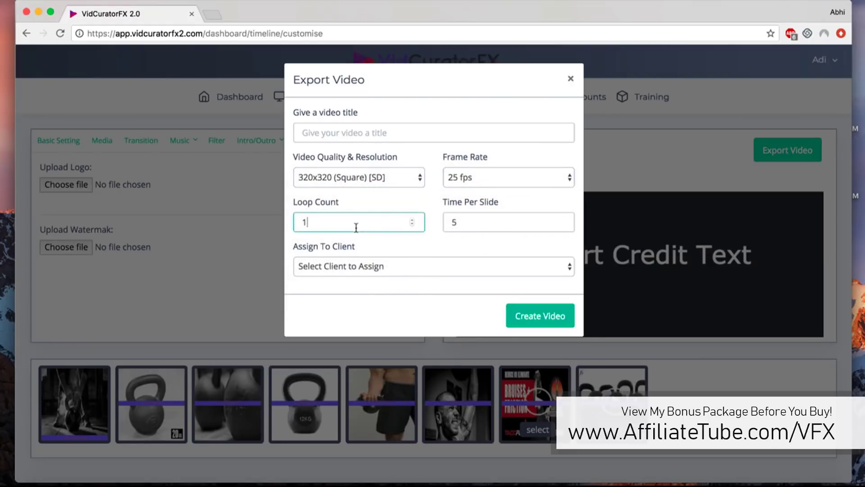
mouse_move(522, 359)
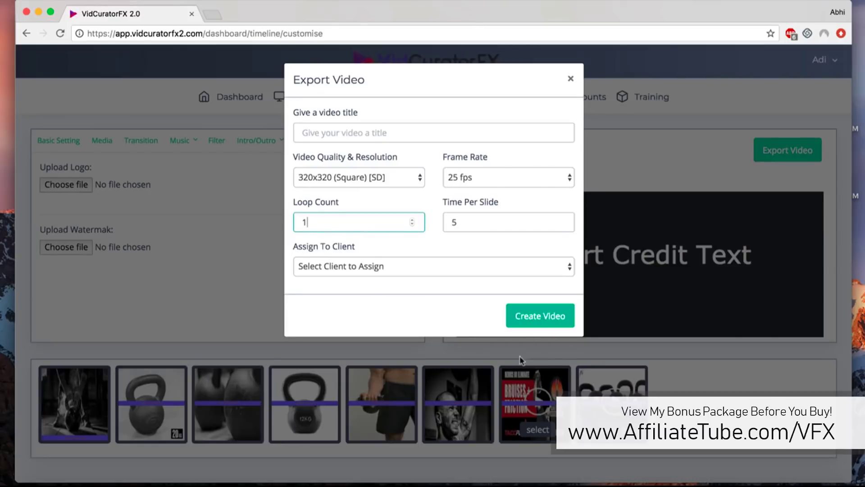
mouse_move(555, 365)
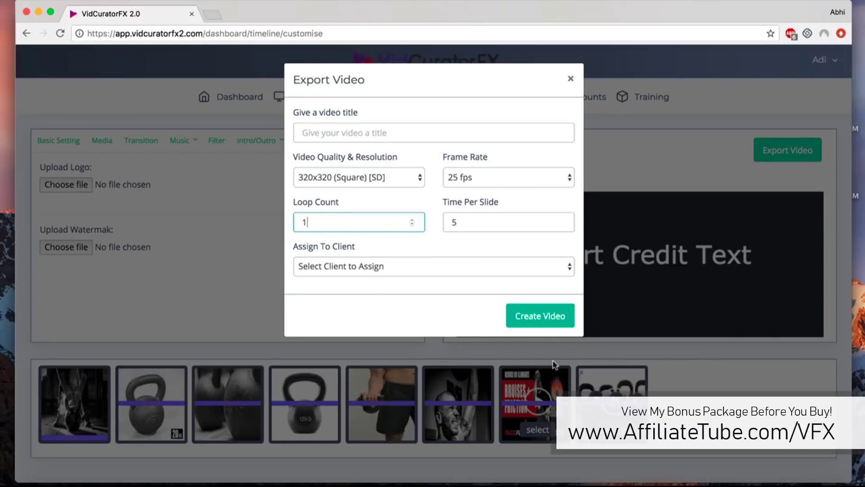
mouse_move(474, 223)
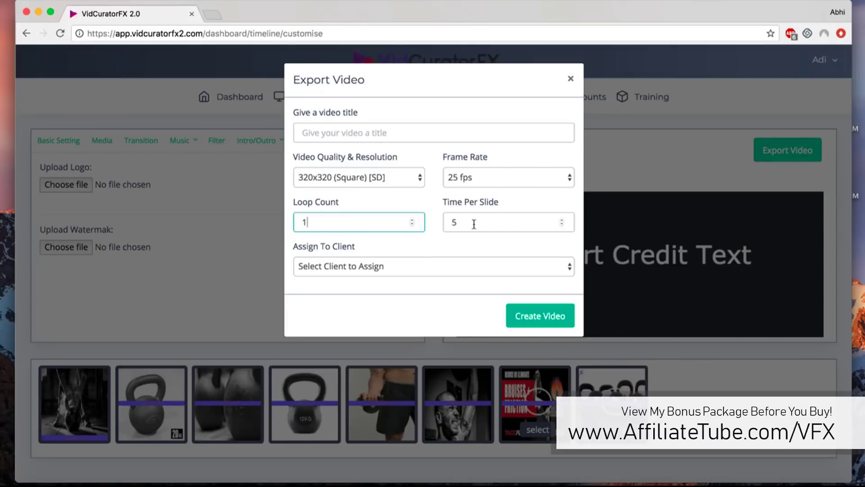
click(502, 223)
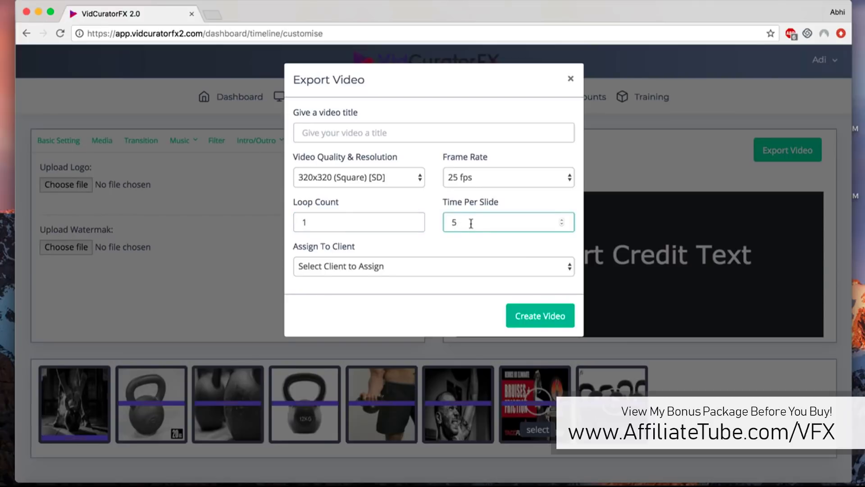
mouse_move(494, 264)
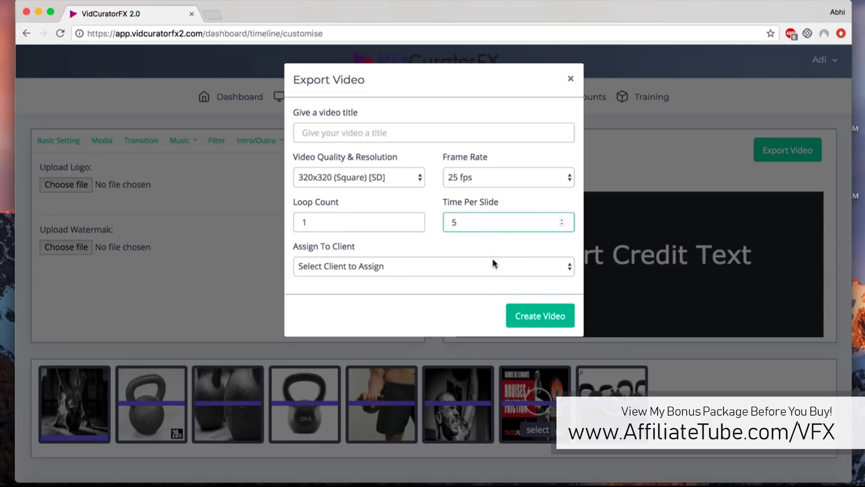
mouse_move(440, 277)
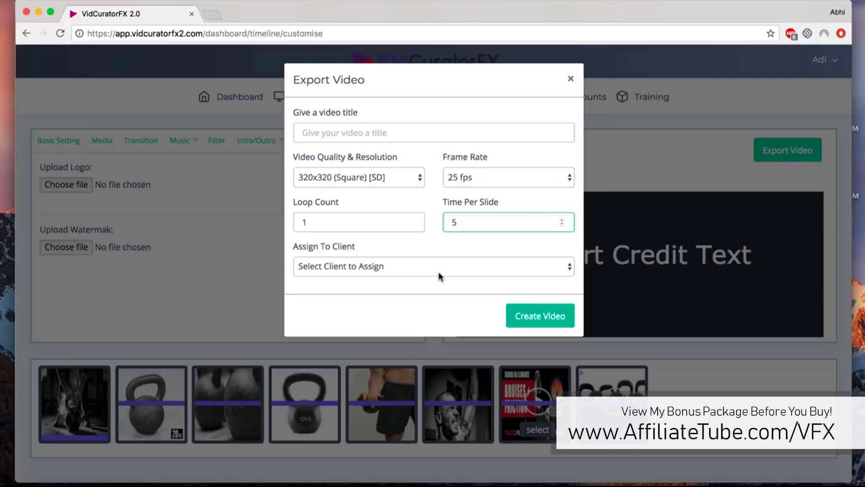
click(434, 267)
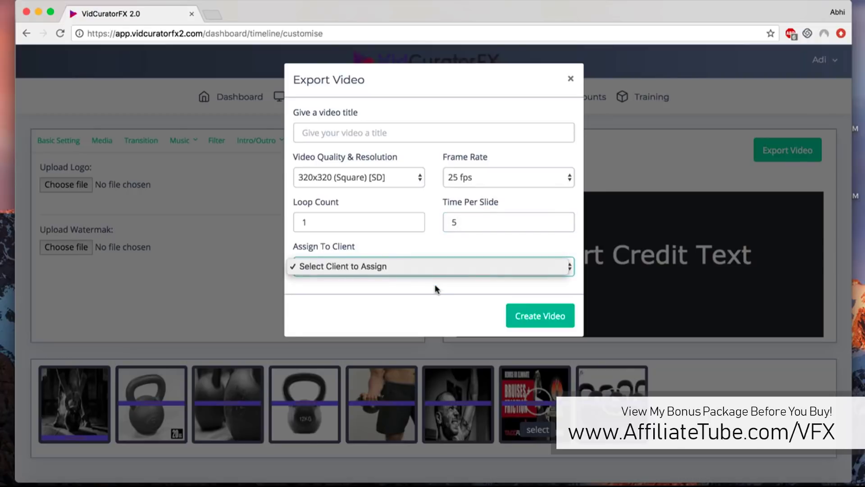
click(430, 267)
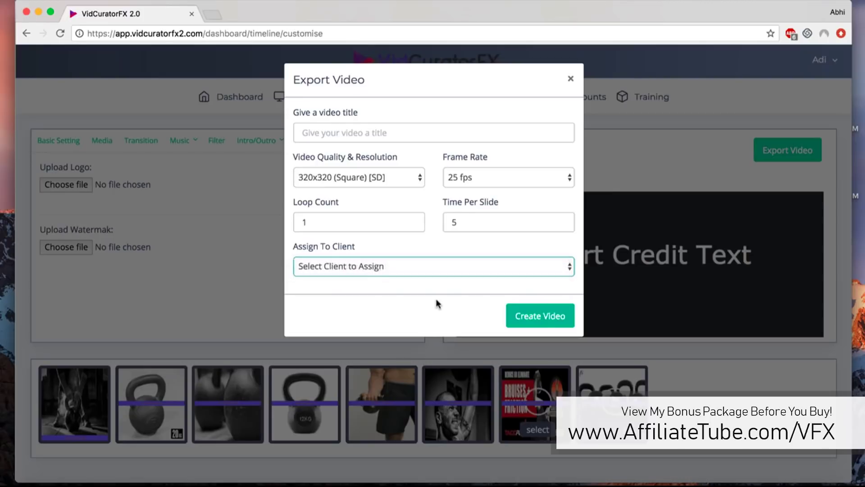
mouse_move(571, 79)
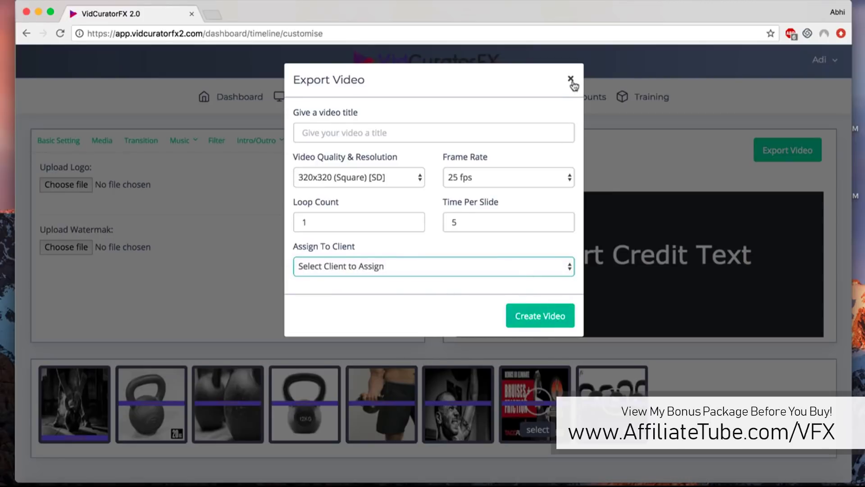
- Close the export form and choose Create New Video under Auto Video Creator
click(570, 78)
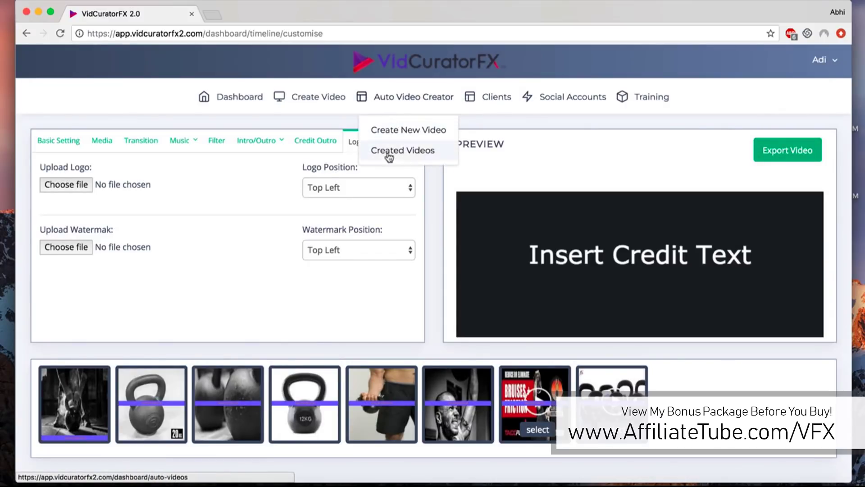
mouse_move(430, 151)
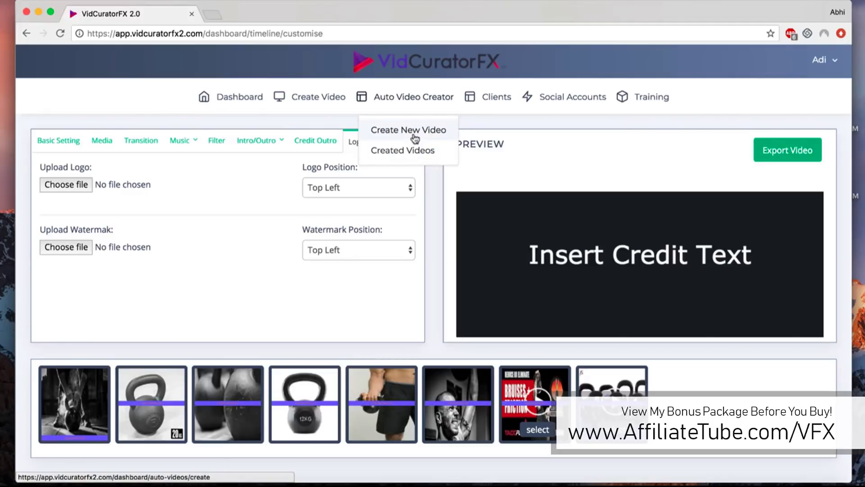
click(408, 130)
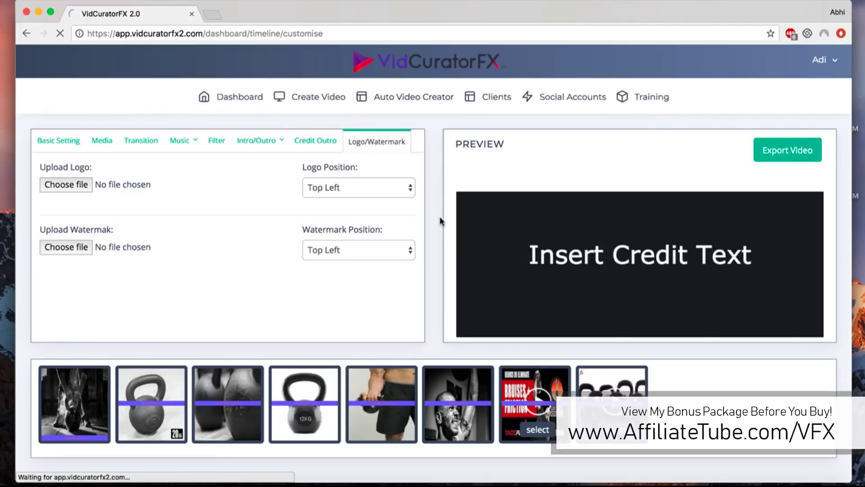
- Enter keyword 'weight loss diet', 100 videos and 3 images per video
click(414, 97)
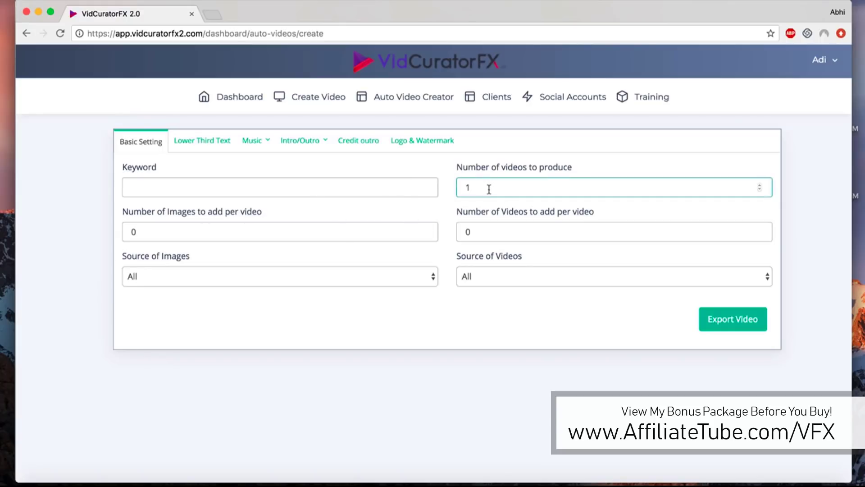
text(w)
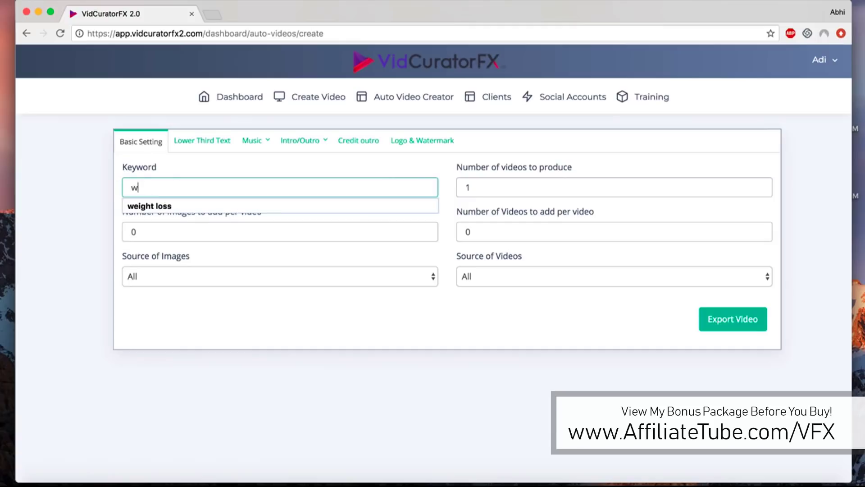
text(e)
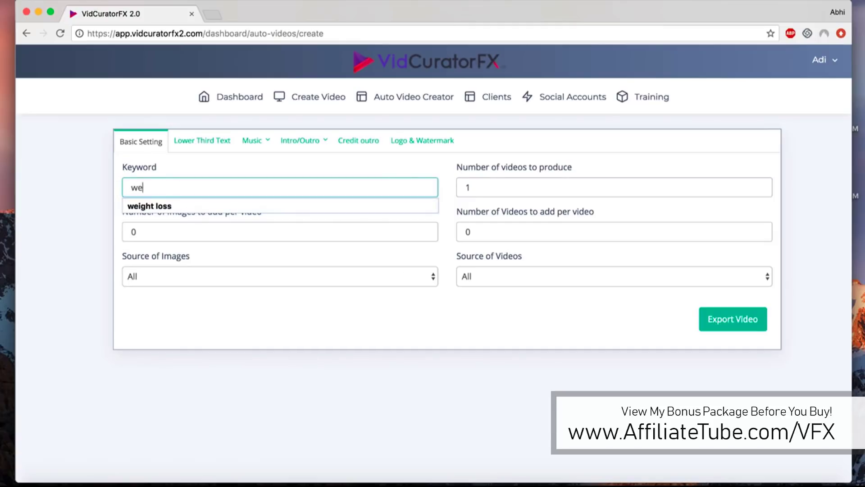
text(weight loss diet)
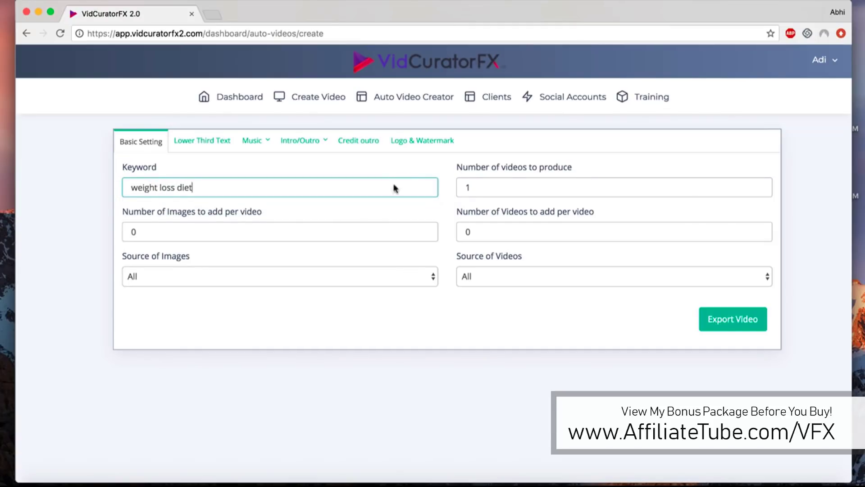
text(100)
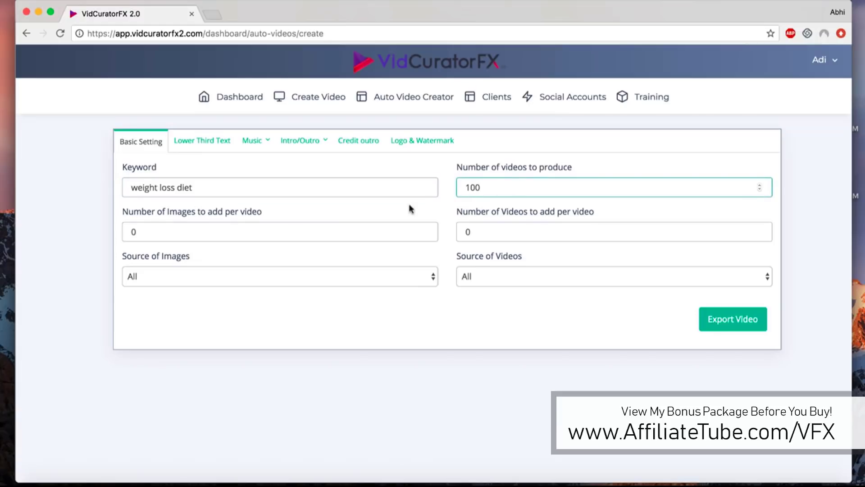
text(3)
click(614, 232)
text(2)
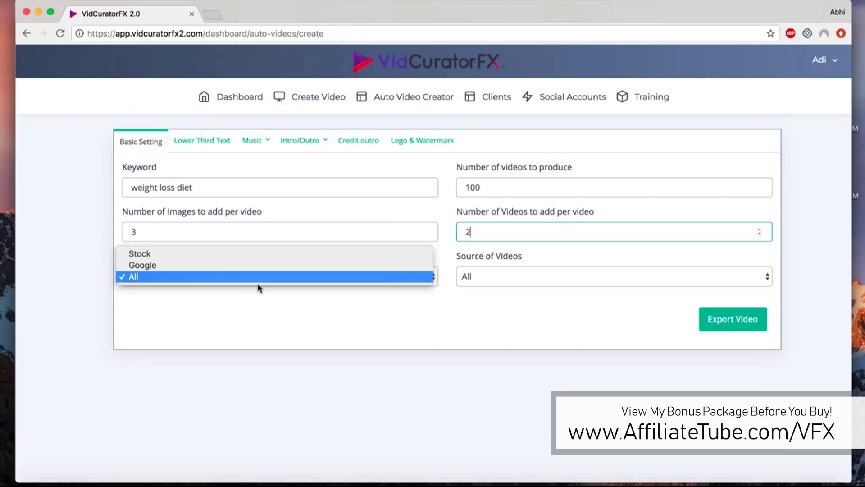
- Keep All image sources, preview the Lower Third Text tab, and return to Basic Setting
click(133, 276)
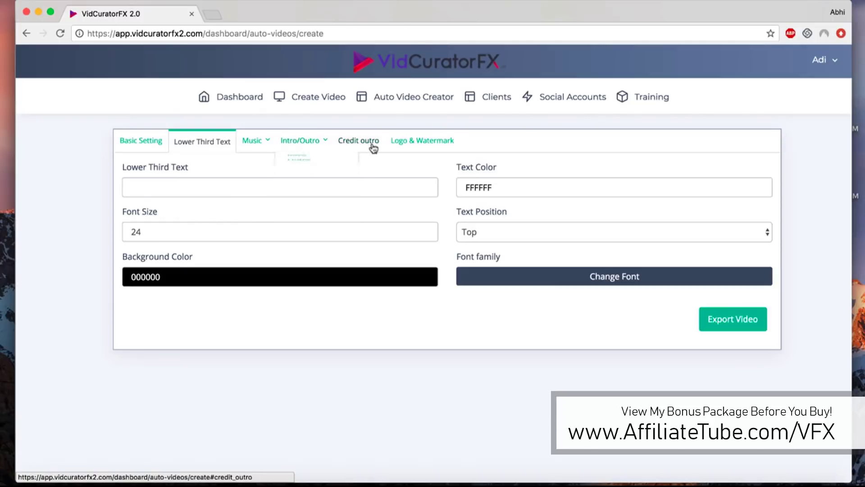
click(422, 141)
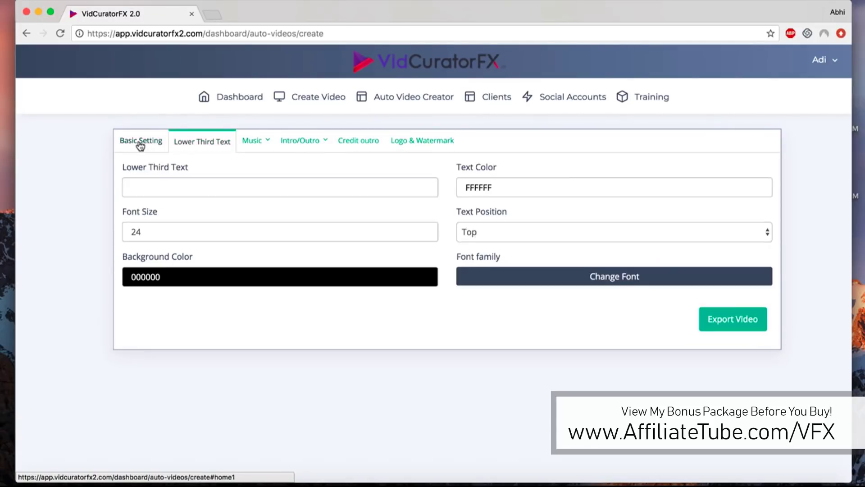
click(141, 141)
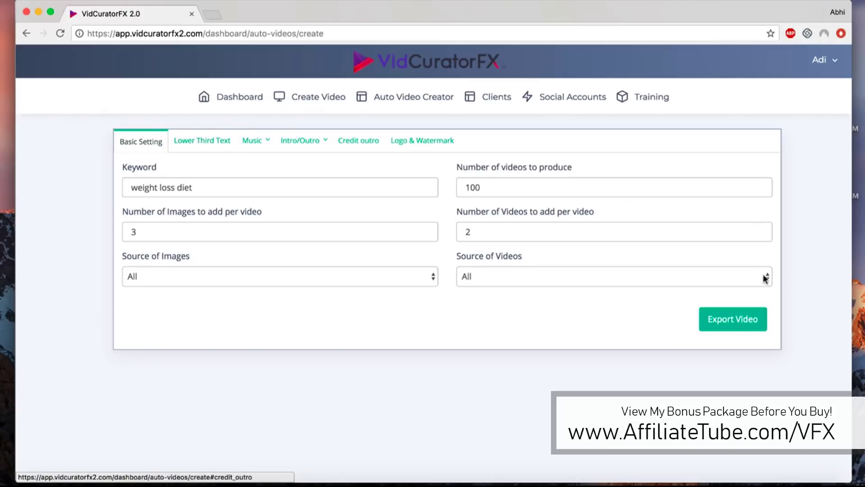
mouse_move(343, 281)
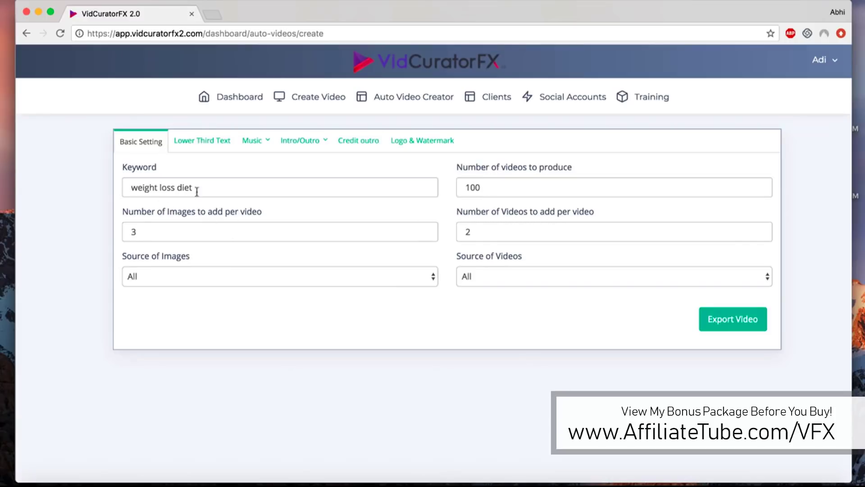
triple_click(160, 187)
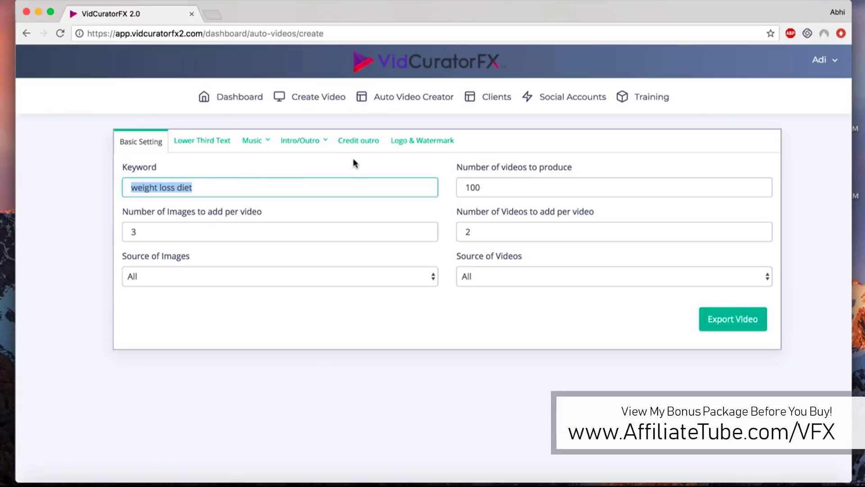
mouse_move(370, 152)
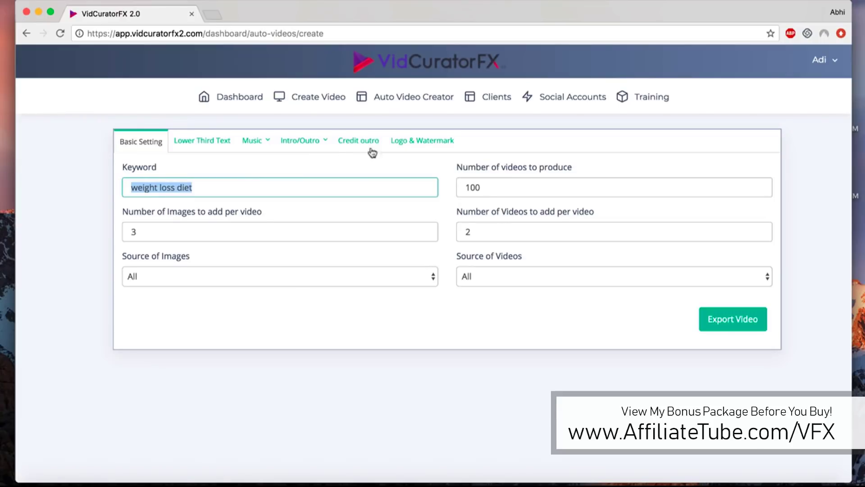
mouse_move(449, 216)
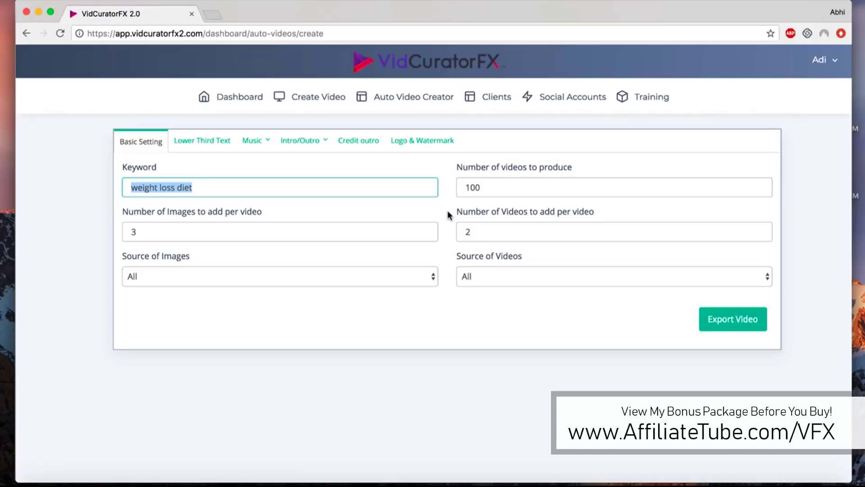
mouse_move(491, 106)
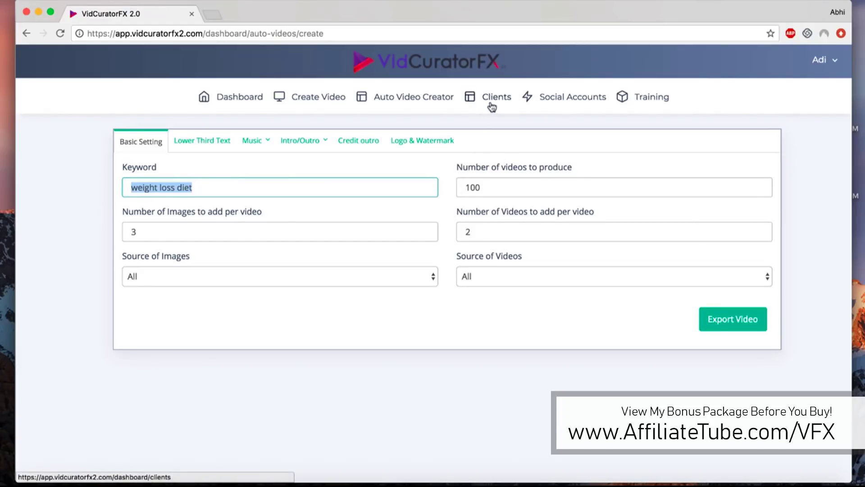
- View Social Accounts with one Facebook account, previewing connectable networks without connecting
click(570, 100)
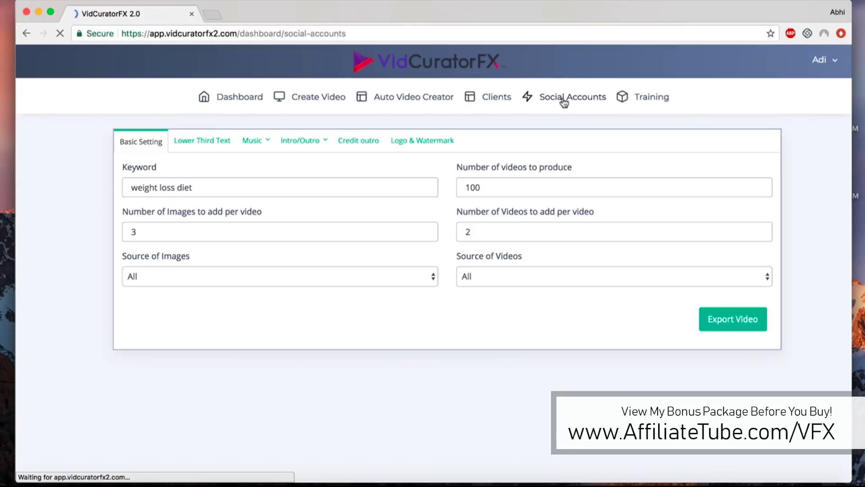
click(573, 97)
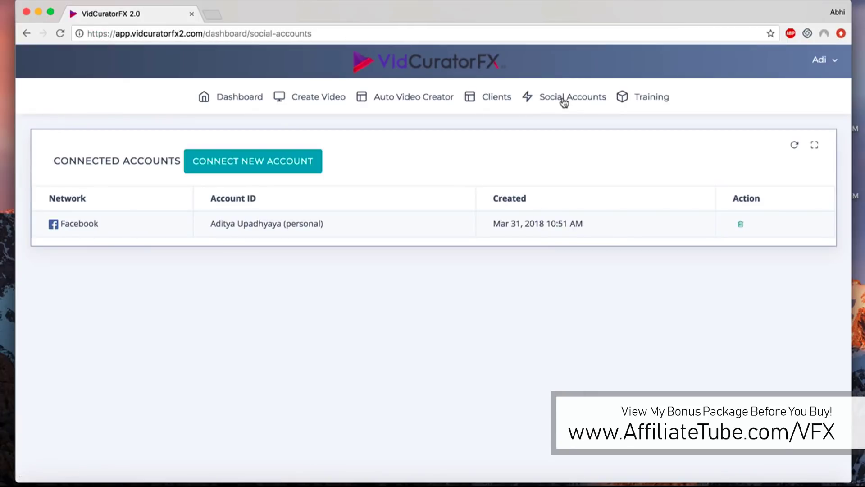
mouse_move(271, 181)
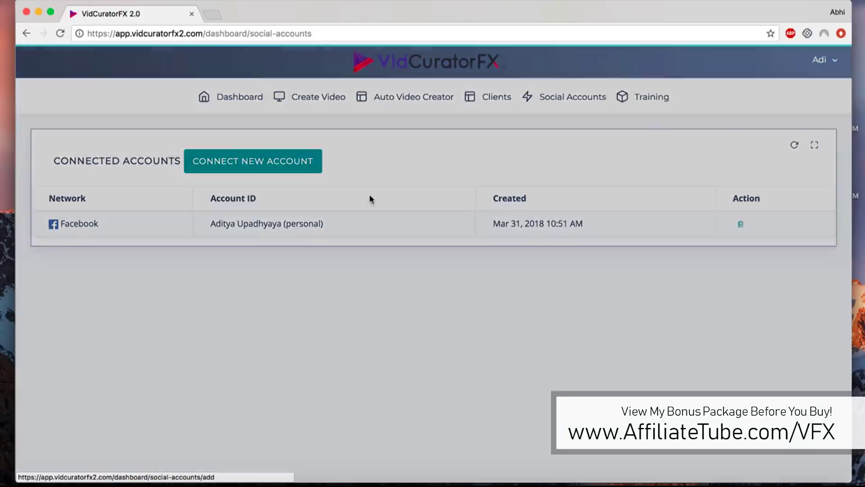
click(253, 161)
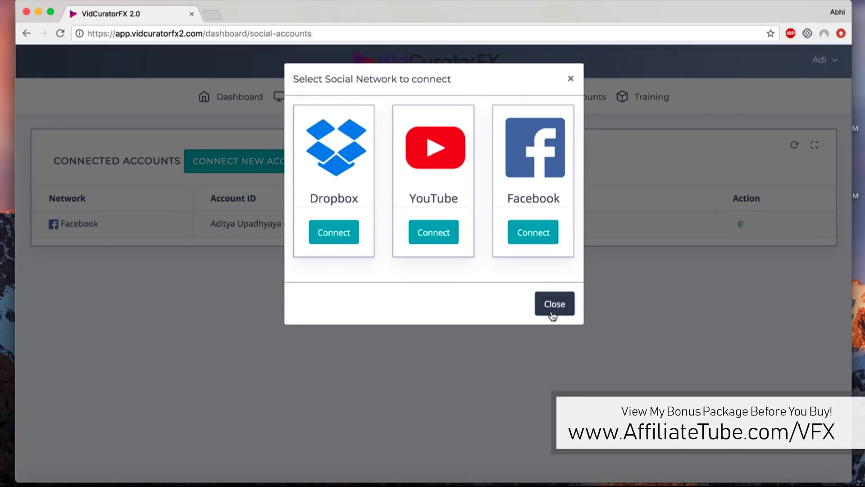
click(554, 304)
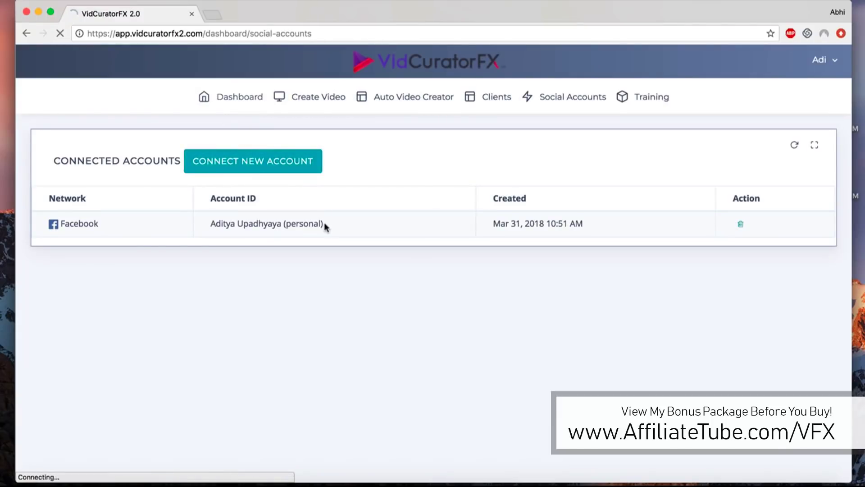
- Return to Dashboard and open then close the Watches video's publish dialog
click(239, 96)
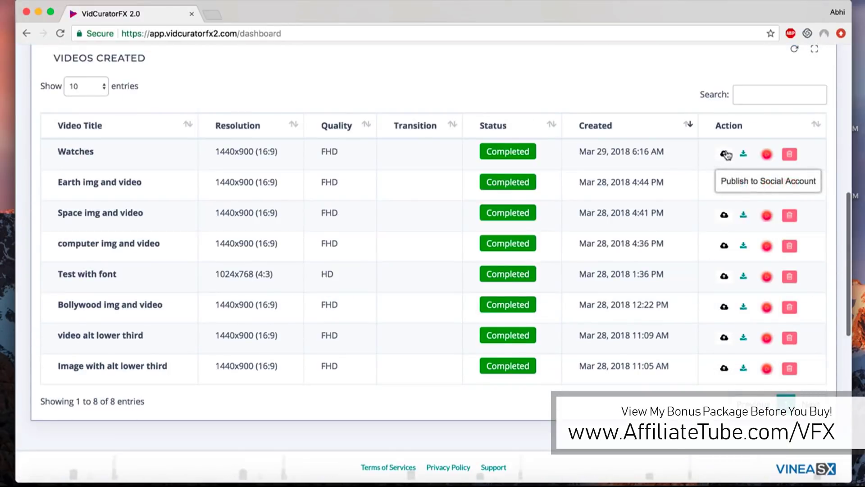
click(724, 154)
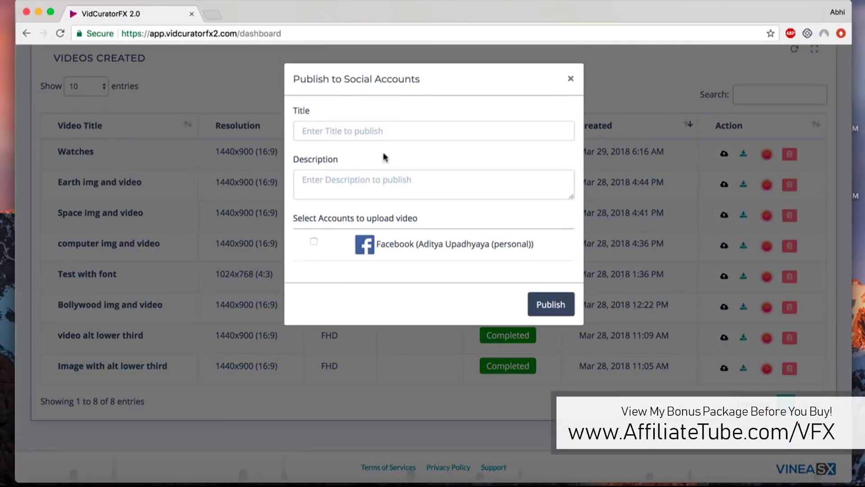
mouse_move(351, 260)
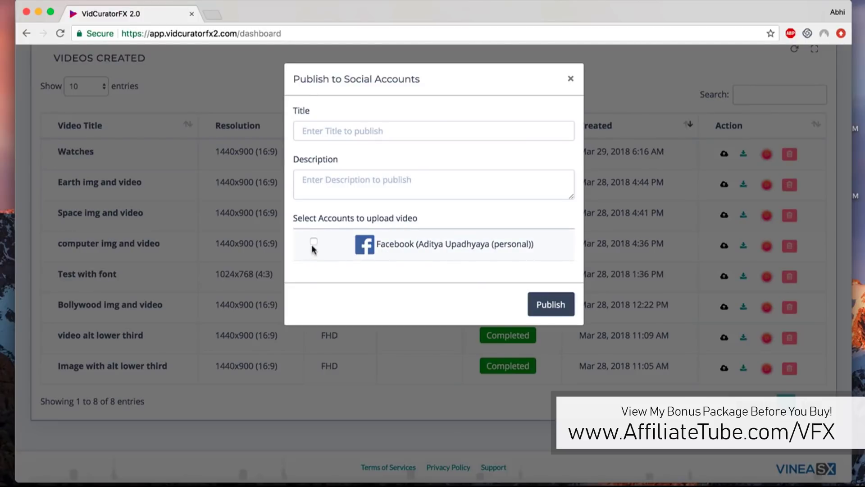
mouse_move(515, 244)
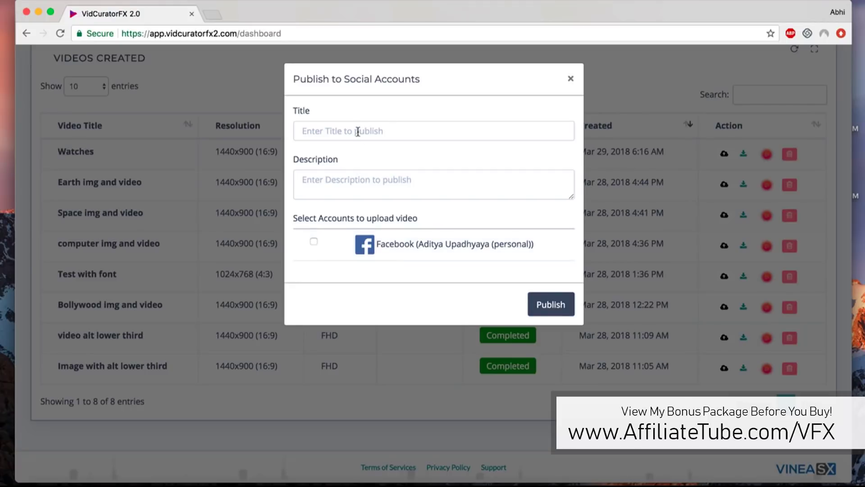
click(570, 78)
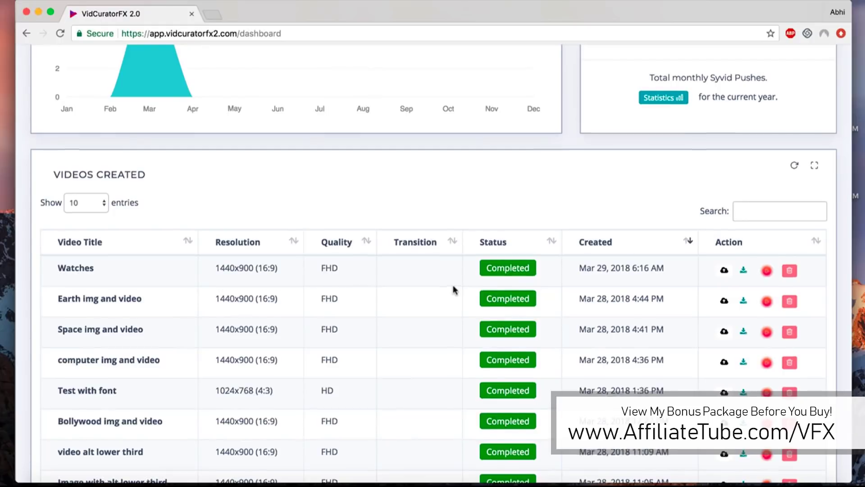
scroll(up, 3)
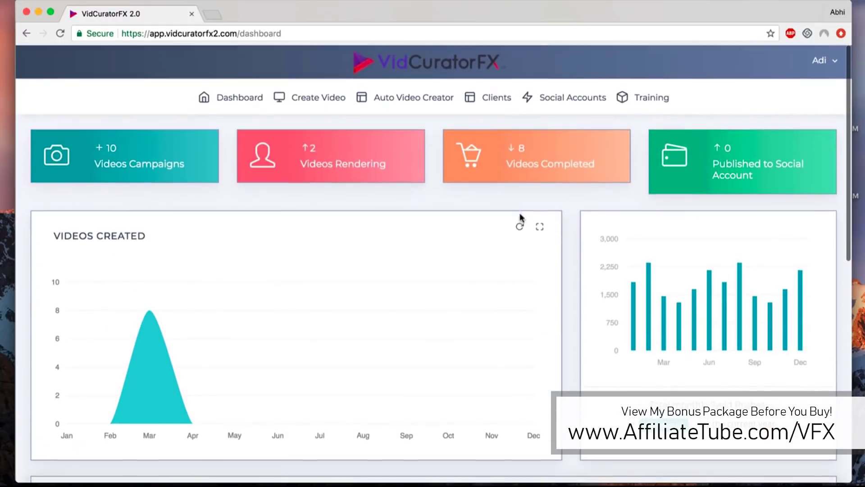
mouse_move(445, 202)
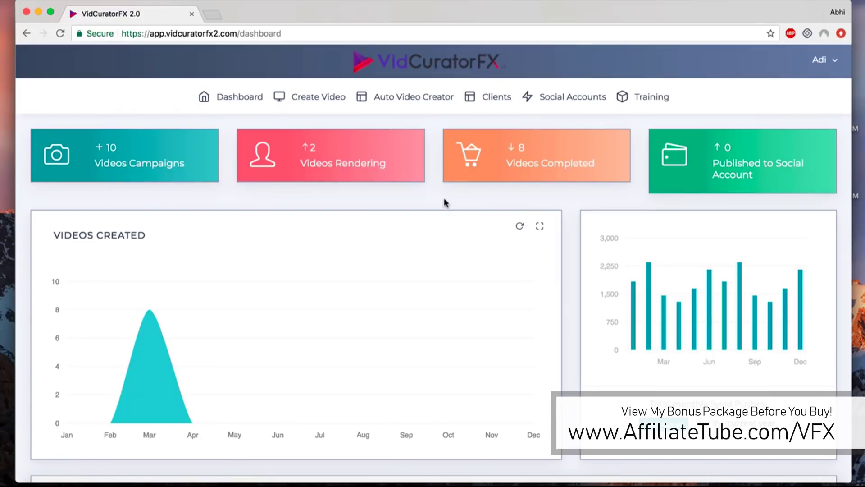